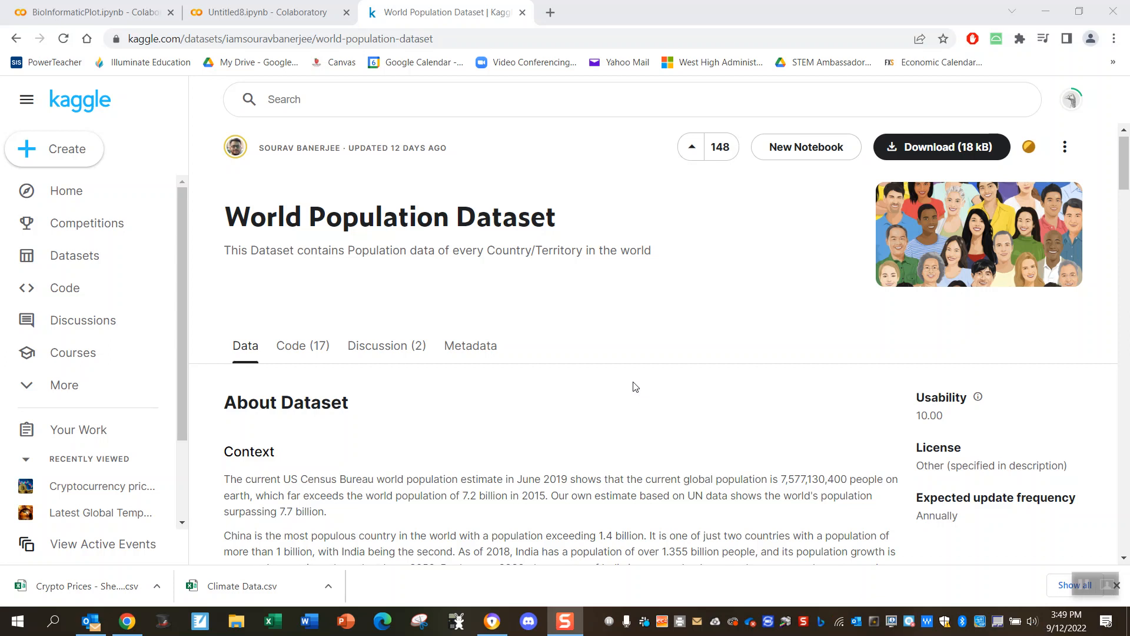
{"action": "mouse_move", "coordinate": [632, 382]}
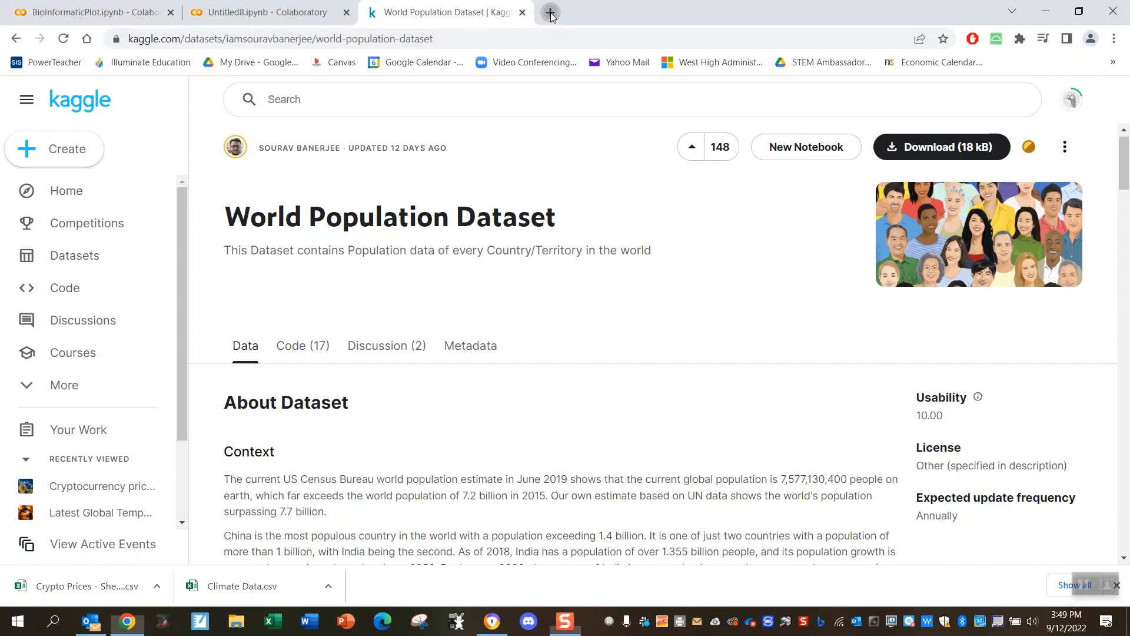
Step: From My Drive in a new tab, create a blank Colaboratory notebook, Untitled11.ipynb
{"action": "left_click", "coordinate": [549, 12]}
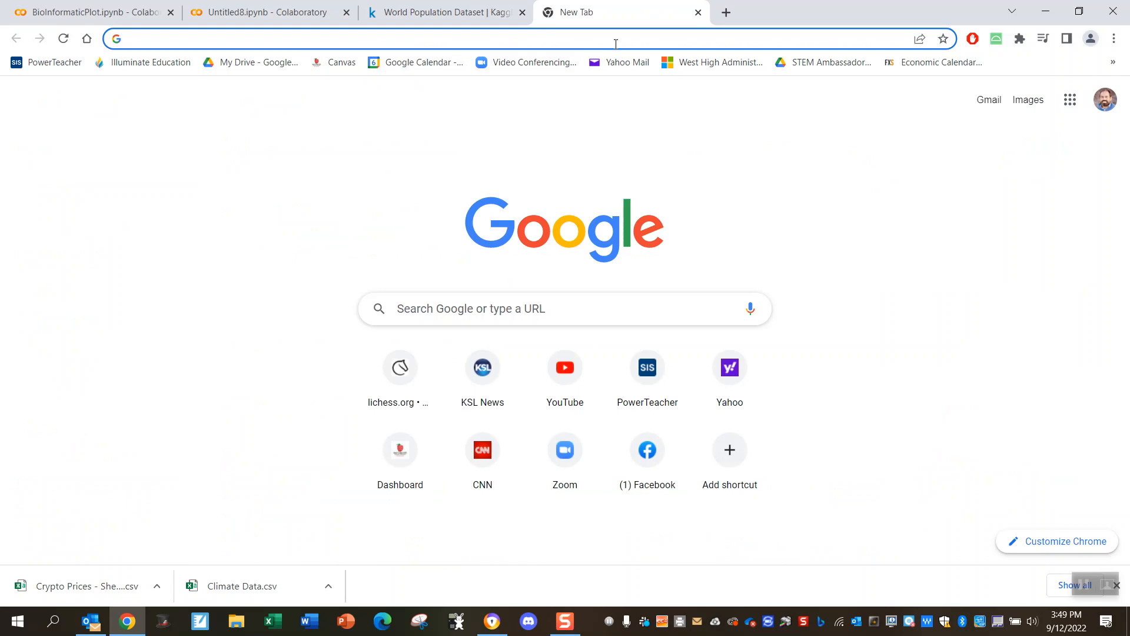
{"action": "left_click", "coordinate": [249, 62]}
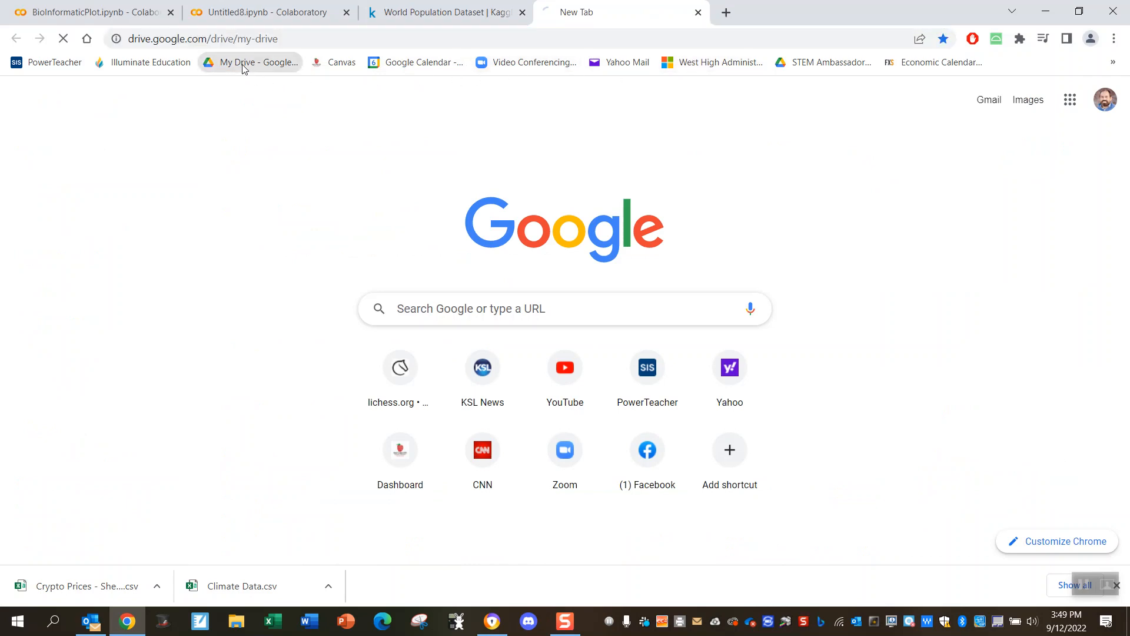
{"action": "left_click", "coordinate": [257, 62]}
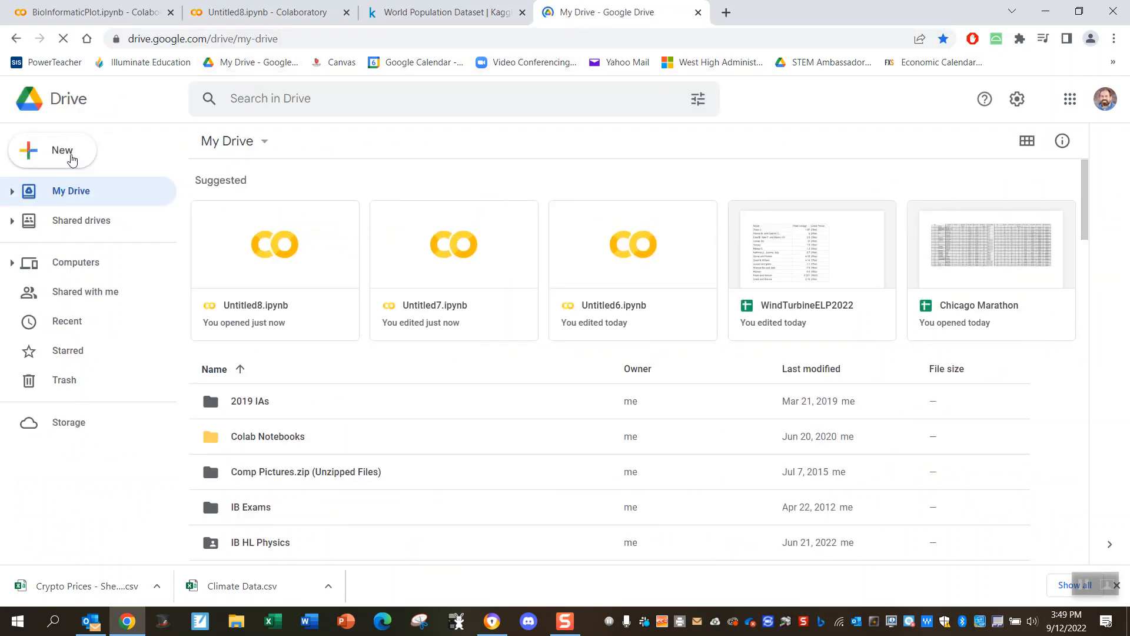
{"action": "left_click", "coordinate": [52, 150]}
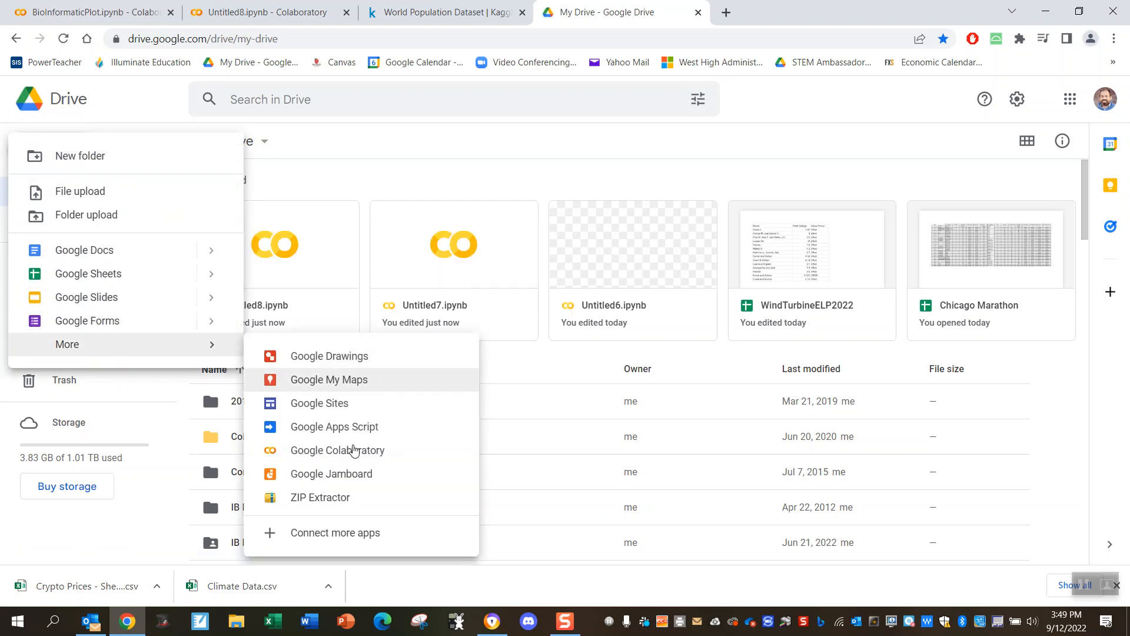
{"action": "left_click", "coordinate": [337, 449]}
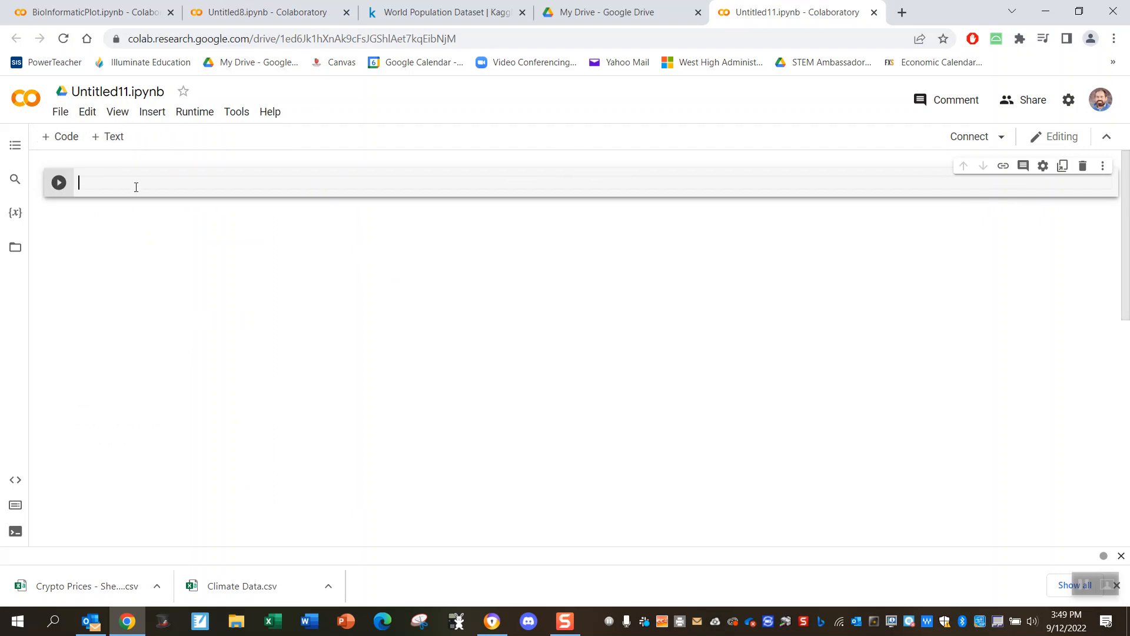
{"action": "mouse_move", "coordinate": [108, 277]}
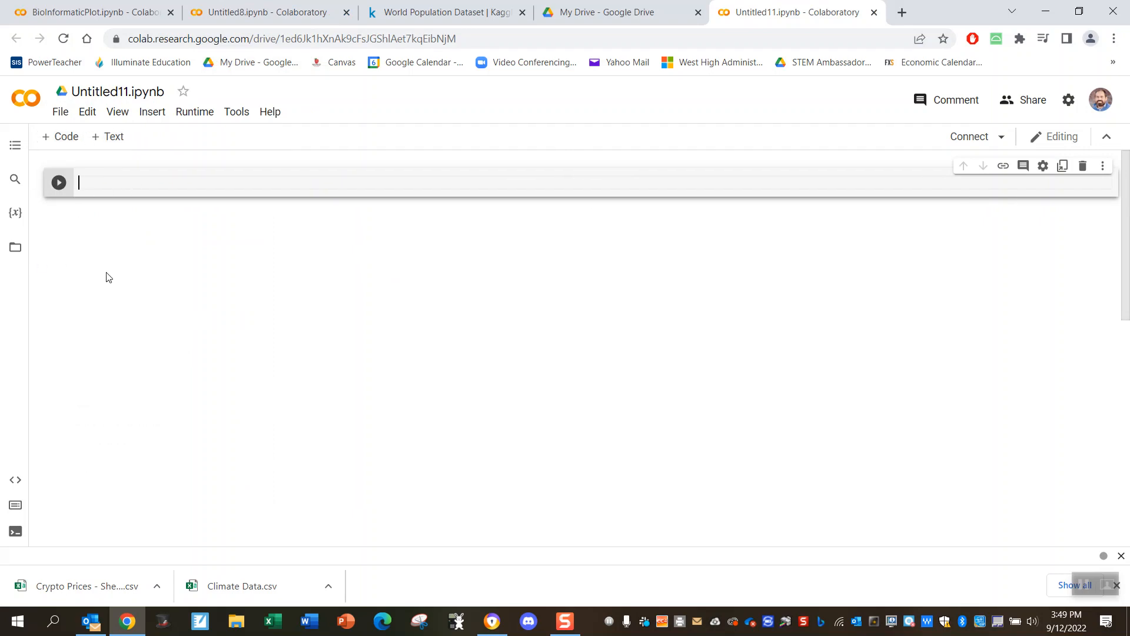
Step: Download the 18 kB World Population Dataset zip from its Kaggle page
{"action": "left_click", "coordinate": [444, 12]}
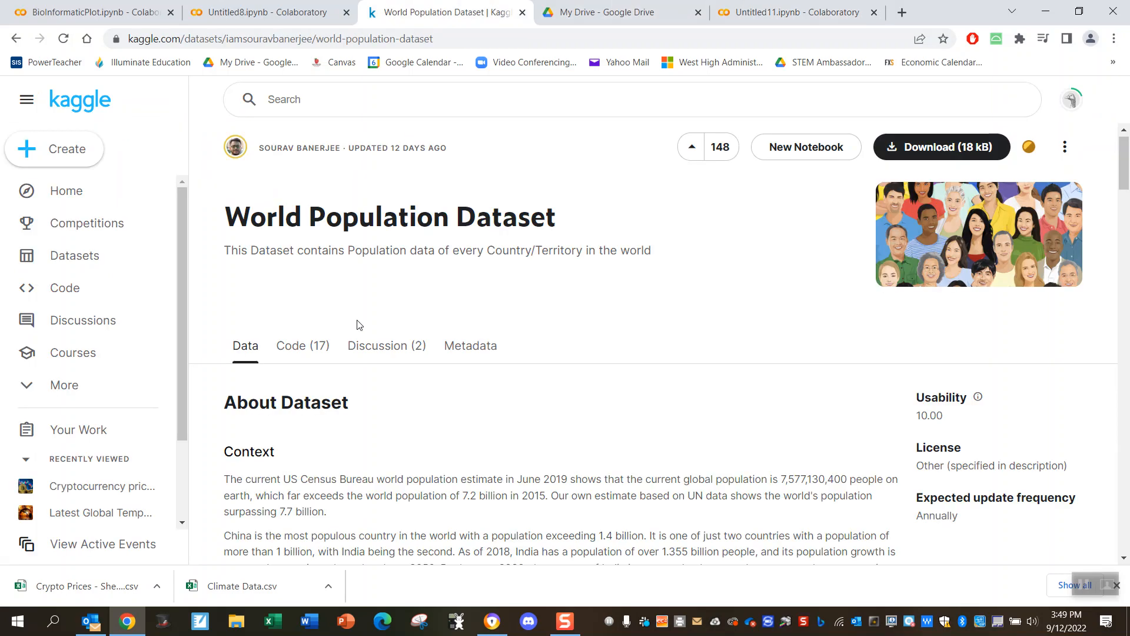
{"action": "mouse_move", "coordinate": [508, 317]}
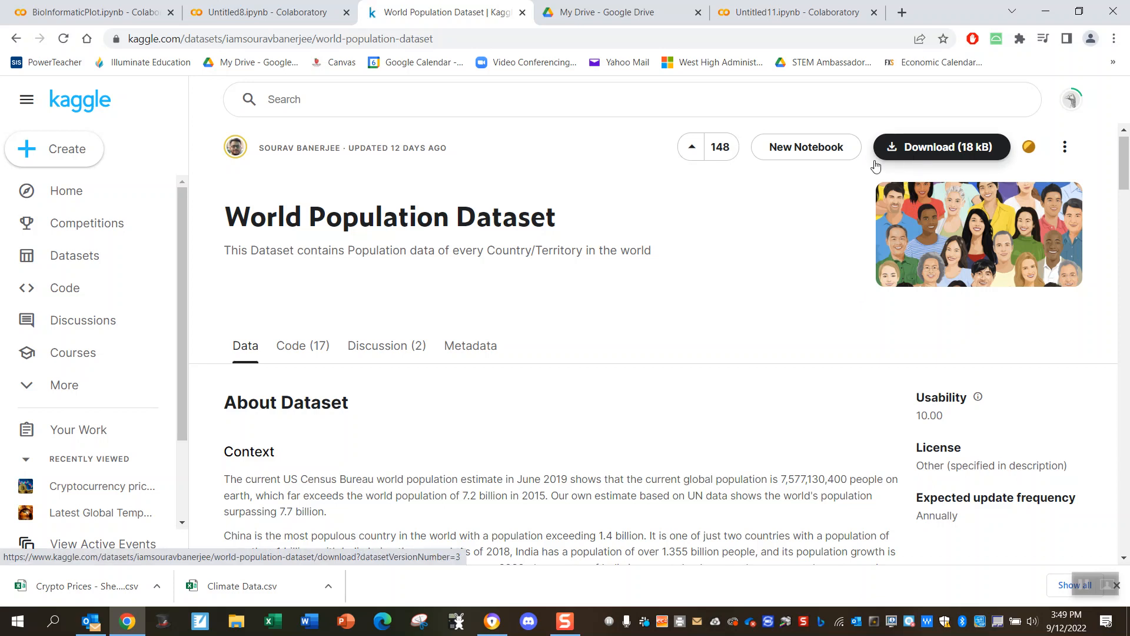
{"action": "left_click", "coordinate": [940, 147]}
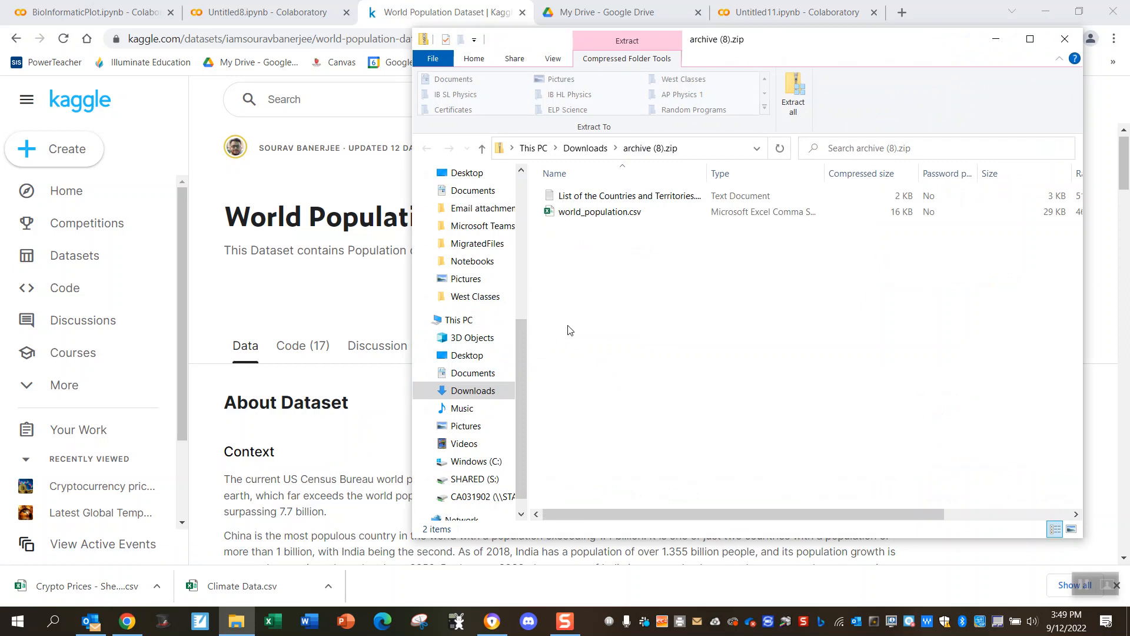
Step: Drag world_population.csv from archive (8).zip to the Desktop, then minimize Explorer
{"action": "left_click", "coordinate": [600, 212]}
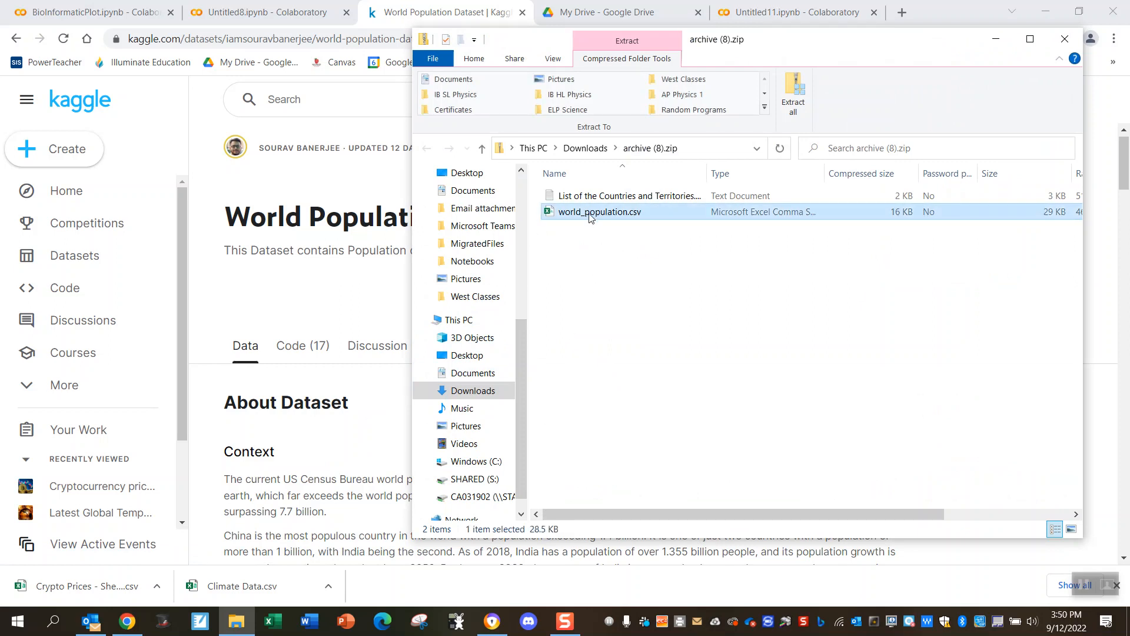
{"action": "left_click_drag", "start_coordinate": [601, 211], "coordinate": [472, 354]}
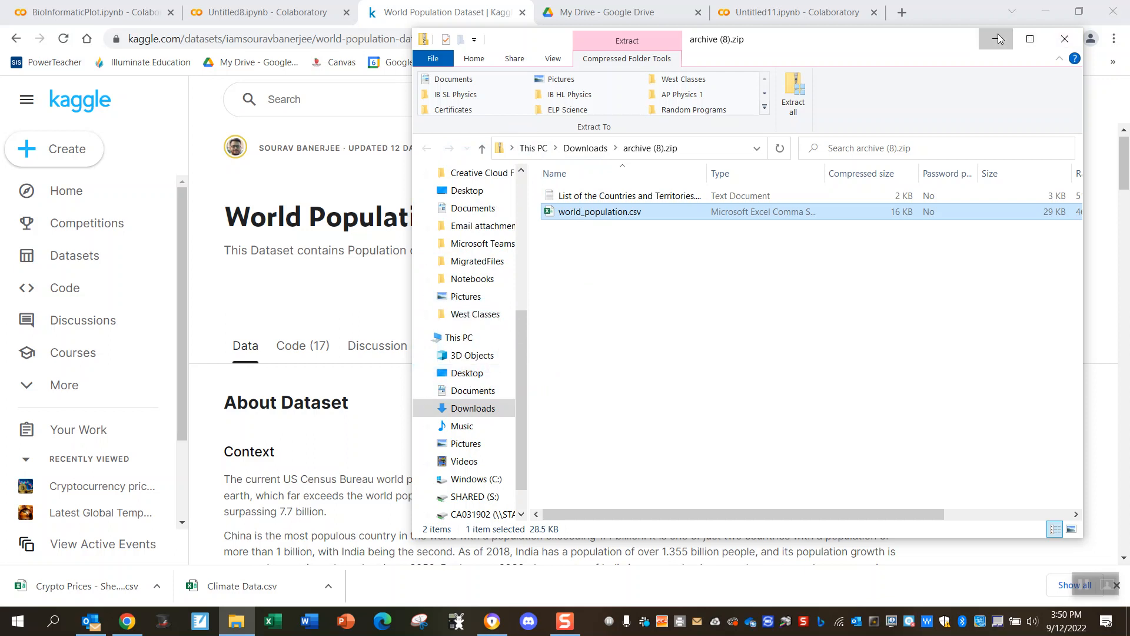
{"action": "left_click", "coordinate": [1063, 39]}
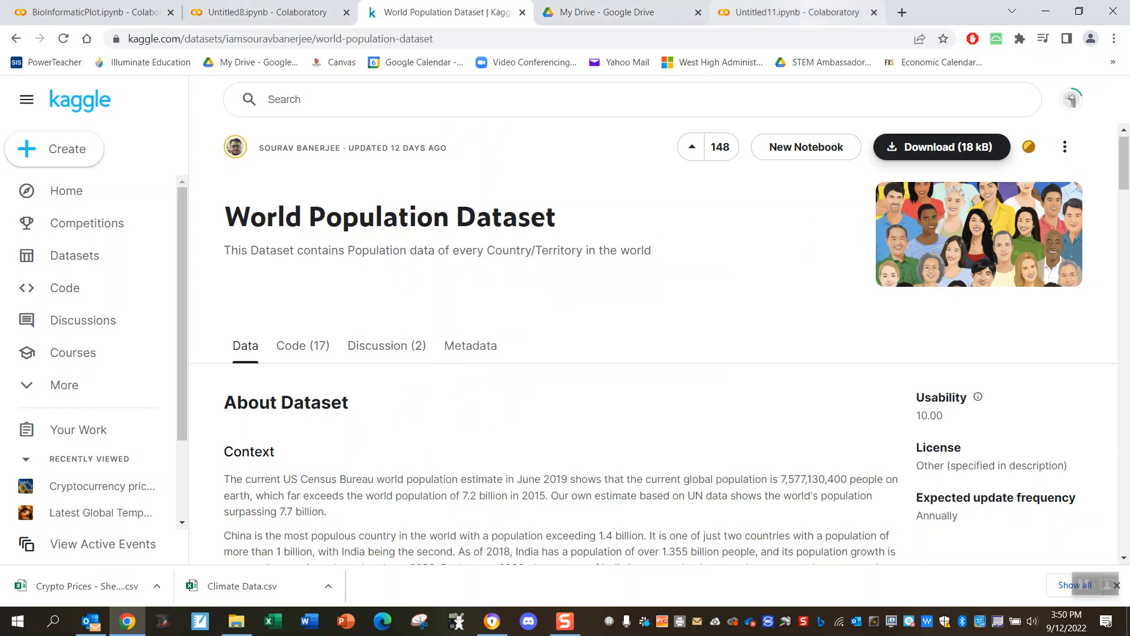
Step: Upload world_population.csv into Untitled11's session storage and dismiss the deletion reminder
{"action": "left_click", "coordinate": [797, 12]}
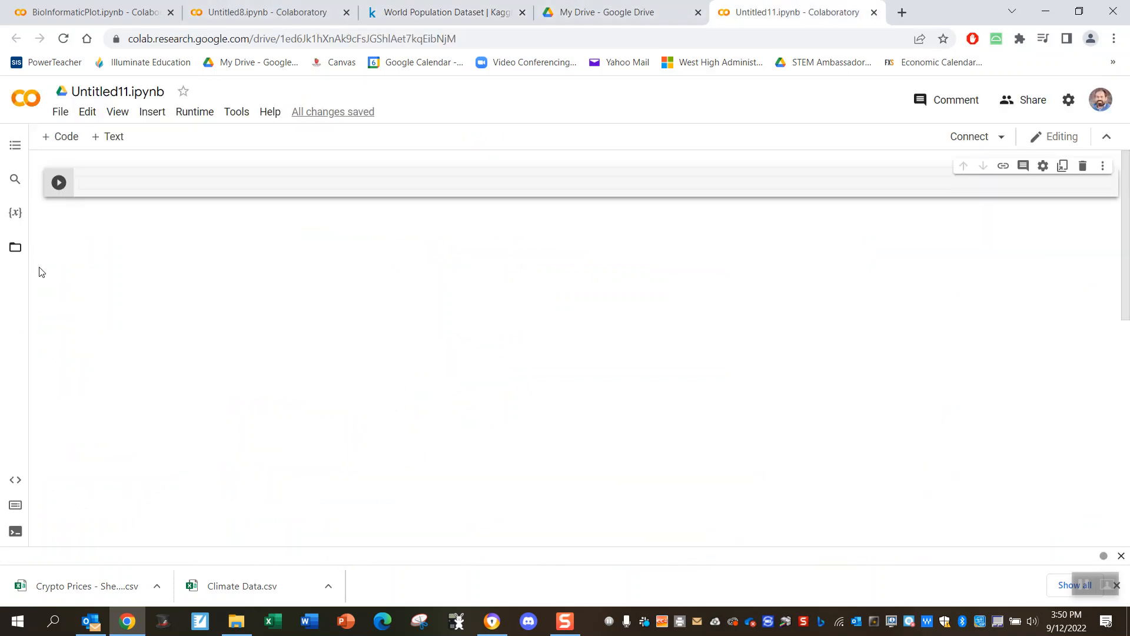
{"action": "mouse_move", "coordinate": [57, 254]}
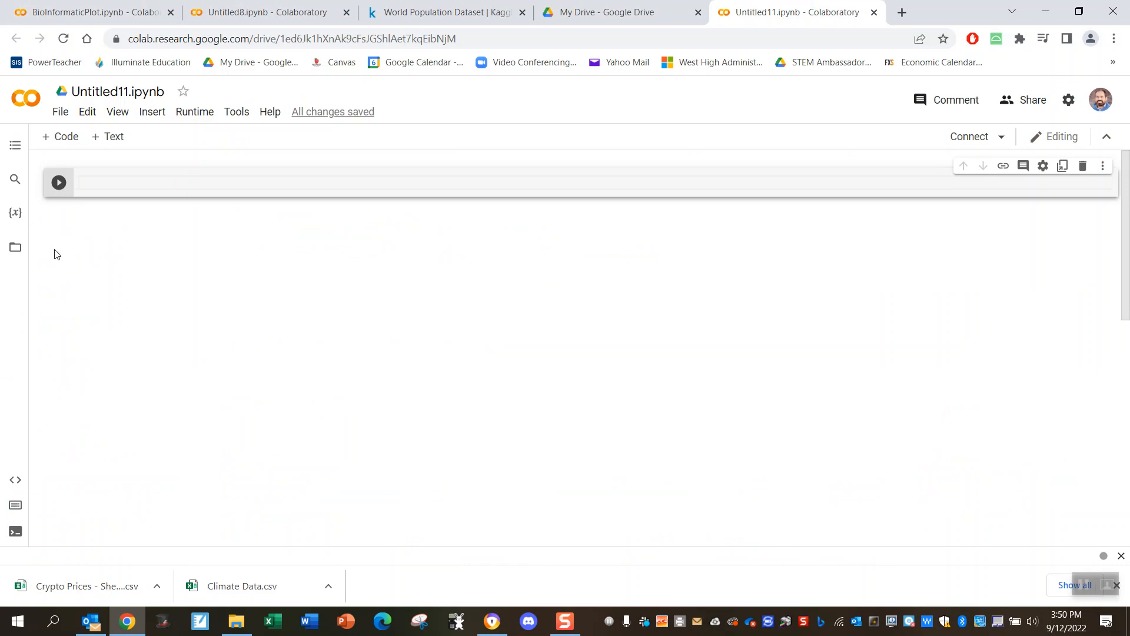
{"action": "mouse_move", "coordinate": [14, 247]}
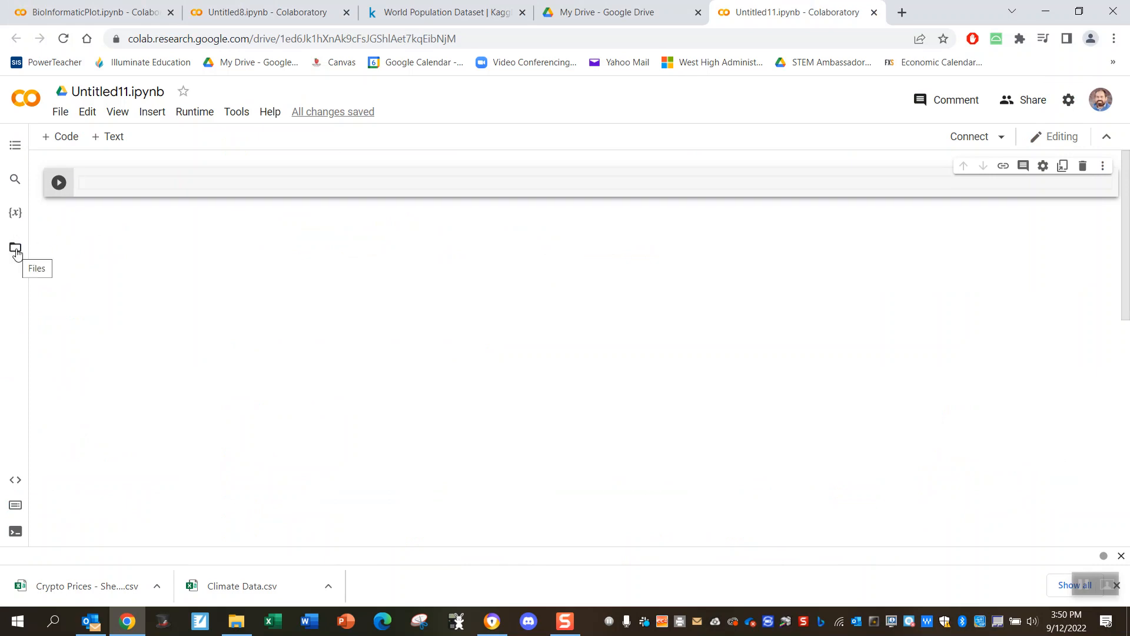
{"action": "left_click", "coordinate": [14, 247]}
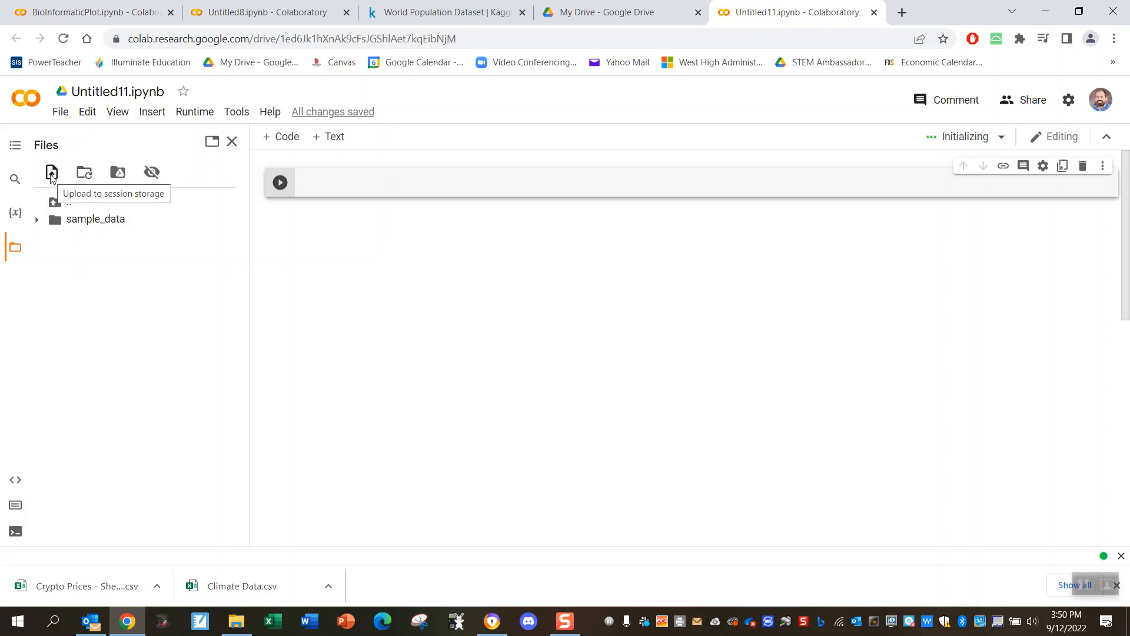
{"action": "left_click", "coordinate": [51, 172]}
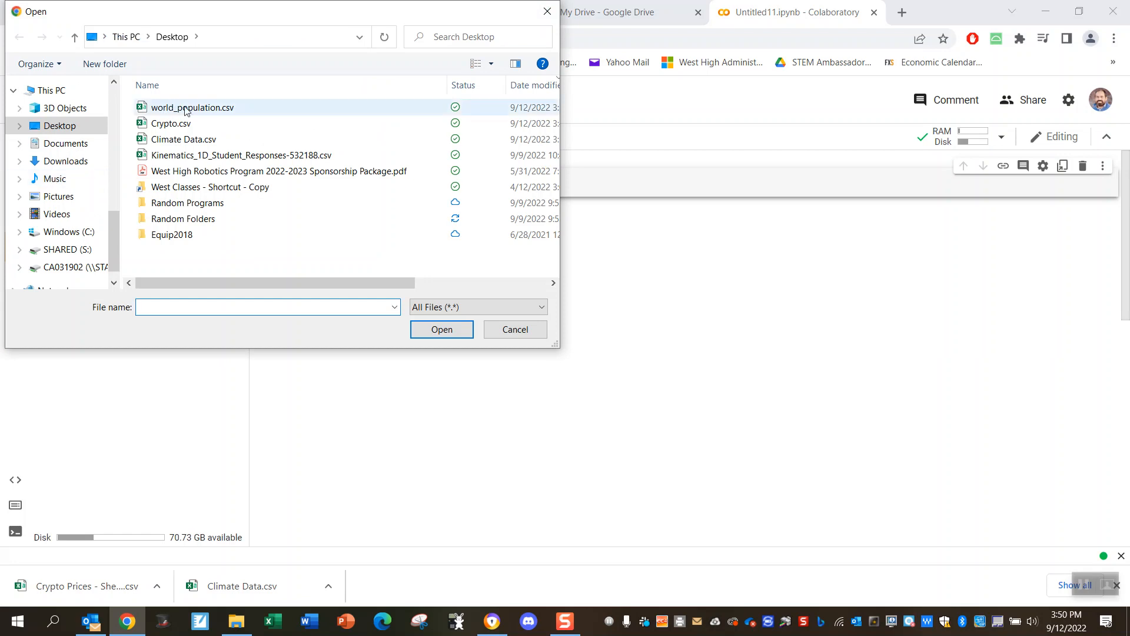
{"action": "left_click", "coordinate": [193, 107]}
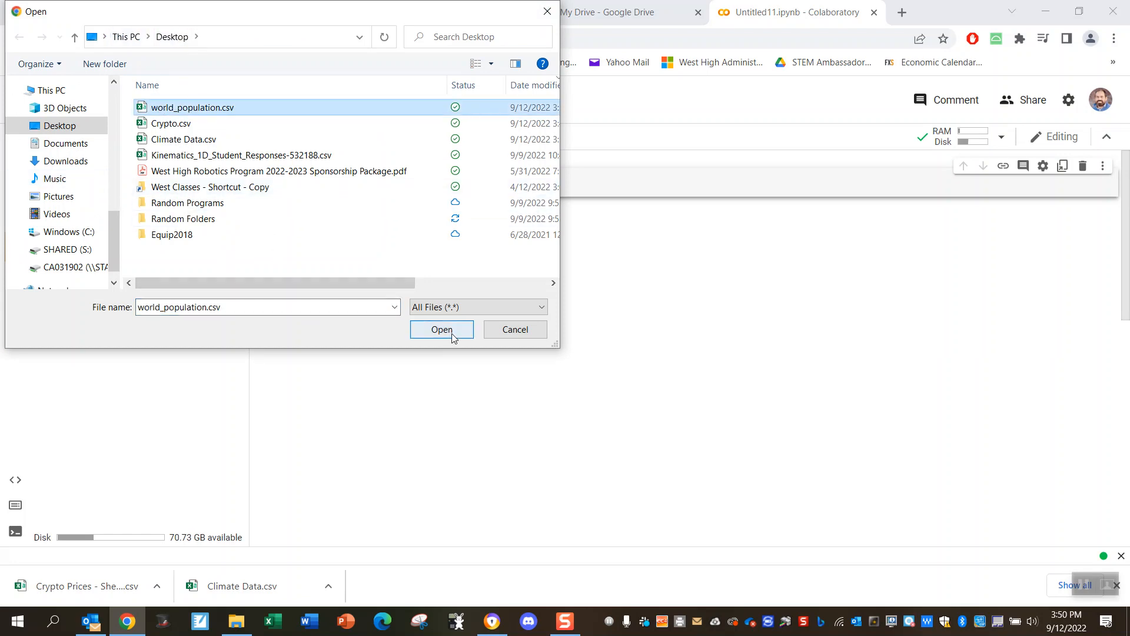
{"action": "left_click", "coordinate": [441, 330]}
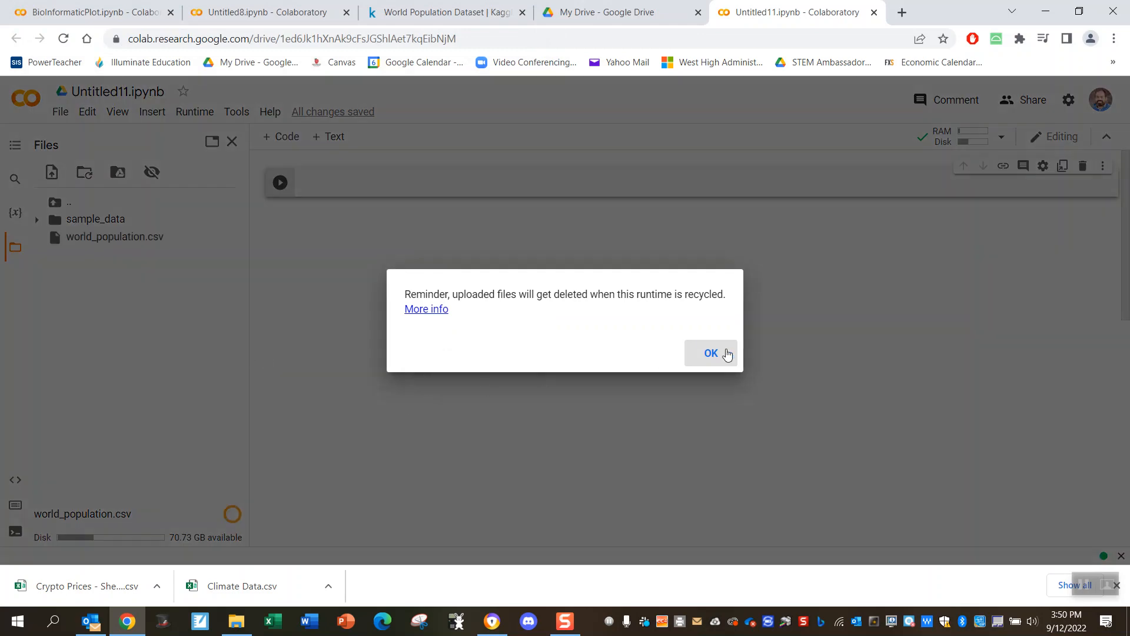
{"action": "left_click", "coordinate": [710, 353]}
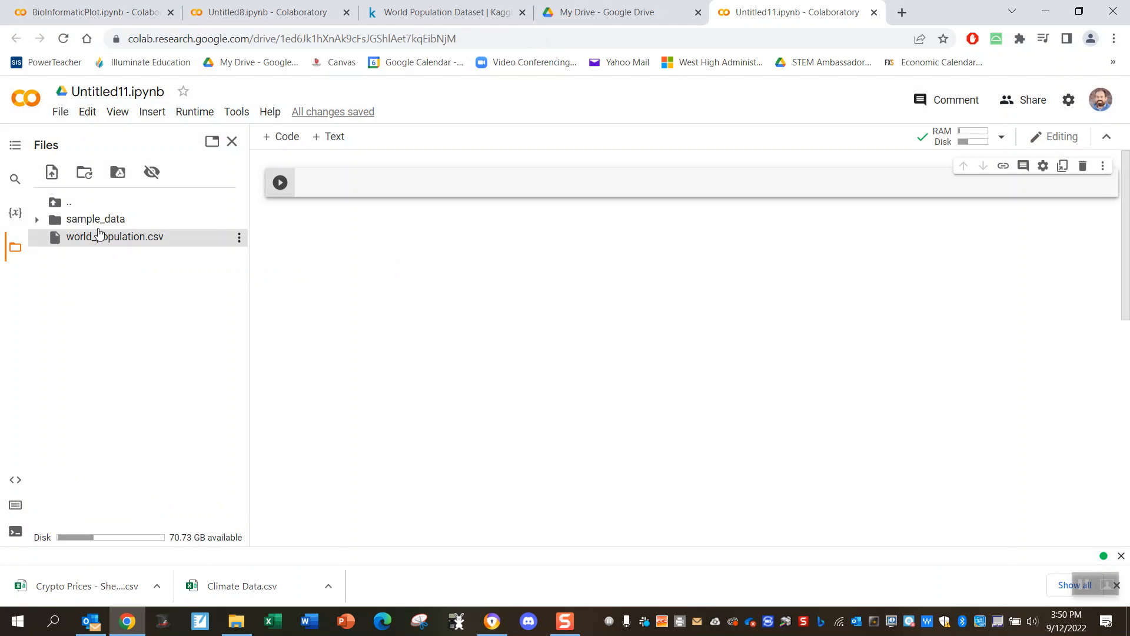
{"action": "mouse_move", "coordinate": [128, 241]}
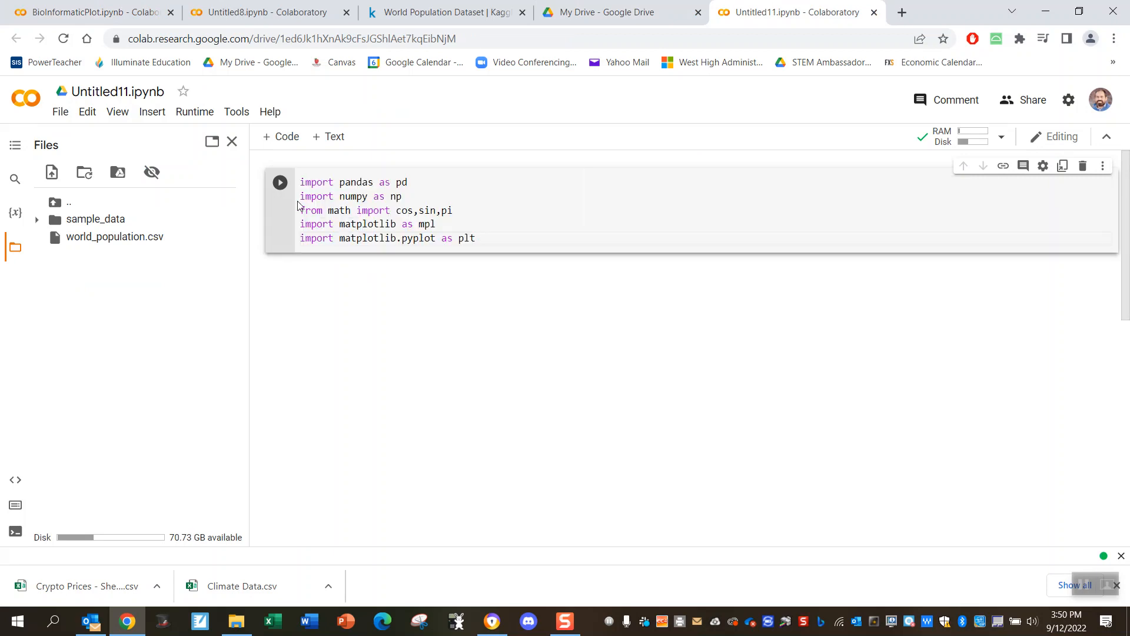
Step: Run the first cell that imports pandas, numpy, math functions and matplotlib
{"action": "left_click", "coordinate": [280, 182]}
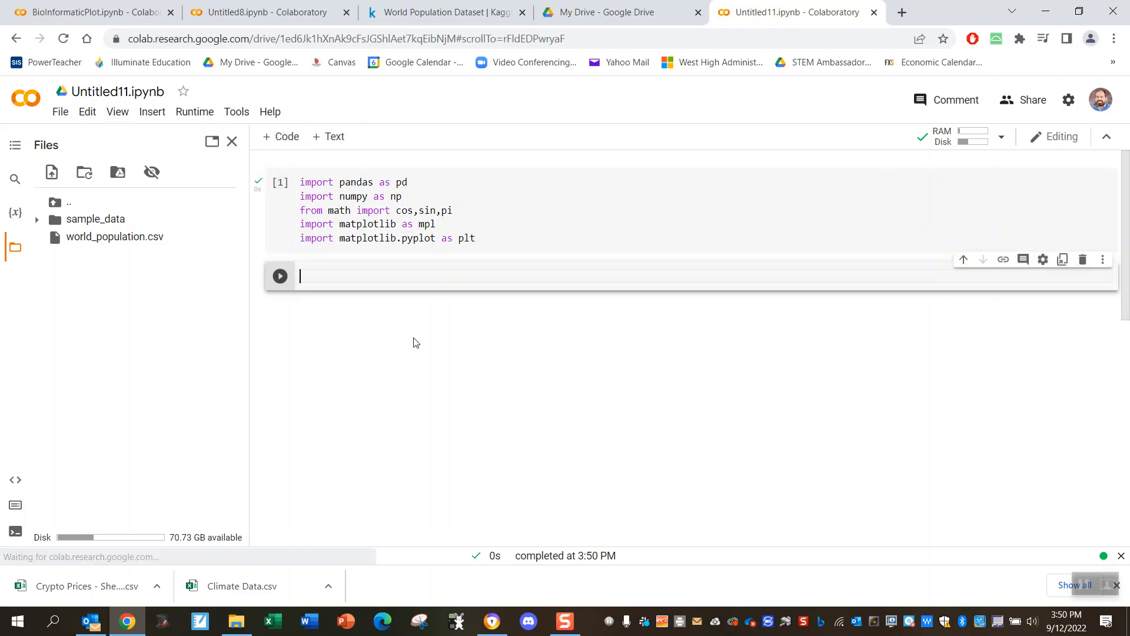
Step: Run d=pd.read_csv('world_population.csv') in the second cell, then add a new code cell
{"action": "type", "text": "p"}
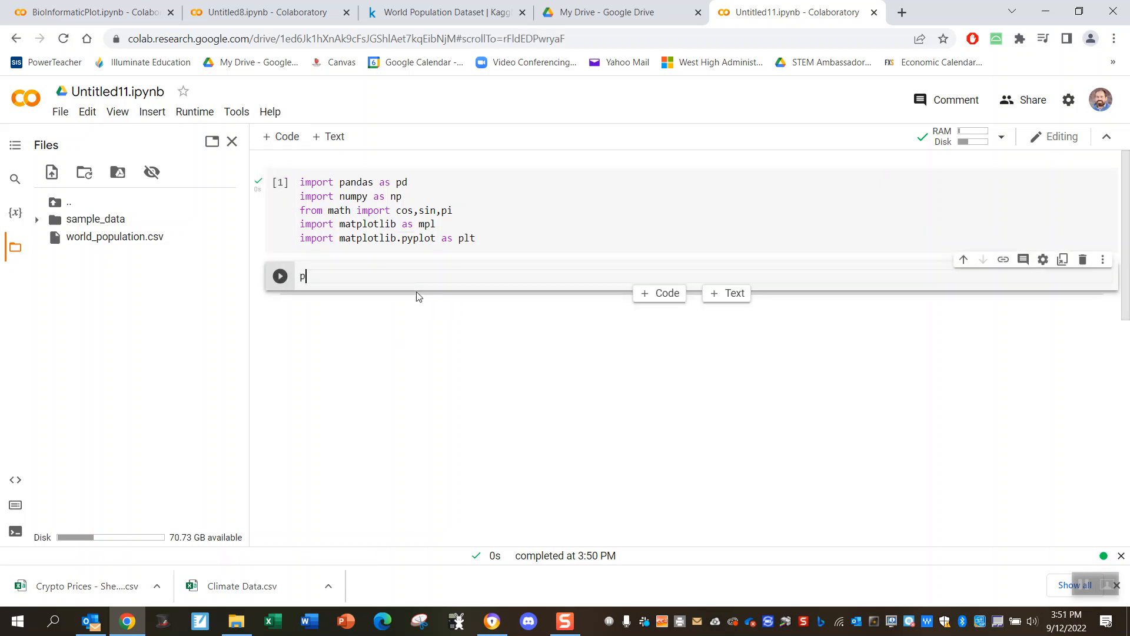
{"action": "type", "text": "d.r"}
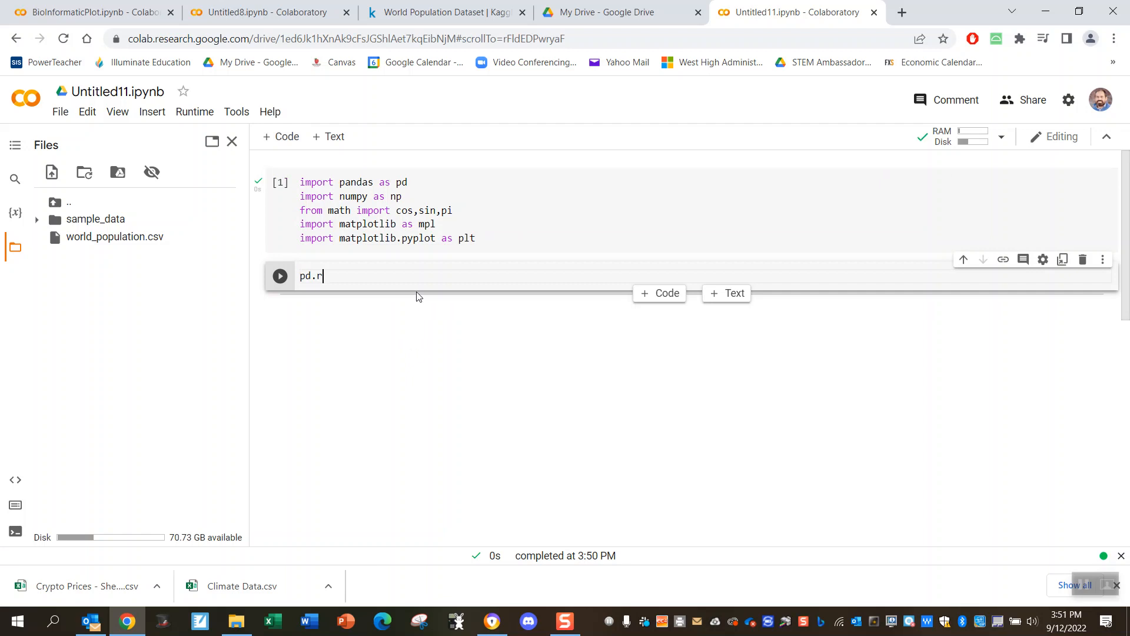
{"action": "type", "text": "ead_"}
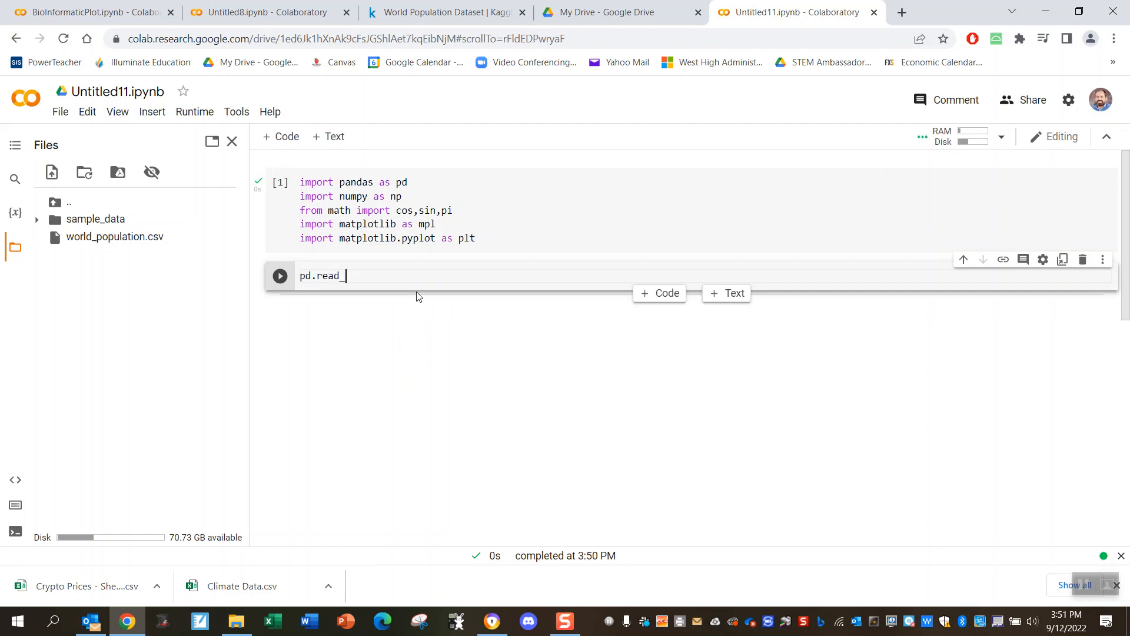
{"action": "type", "text": "csv"}
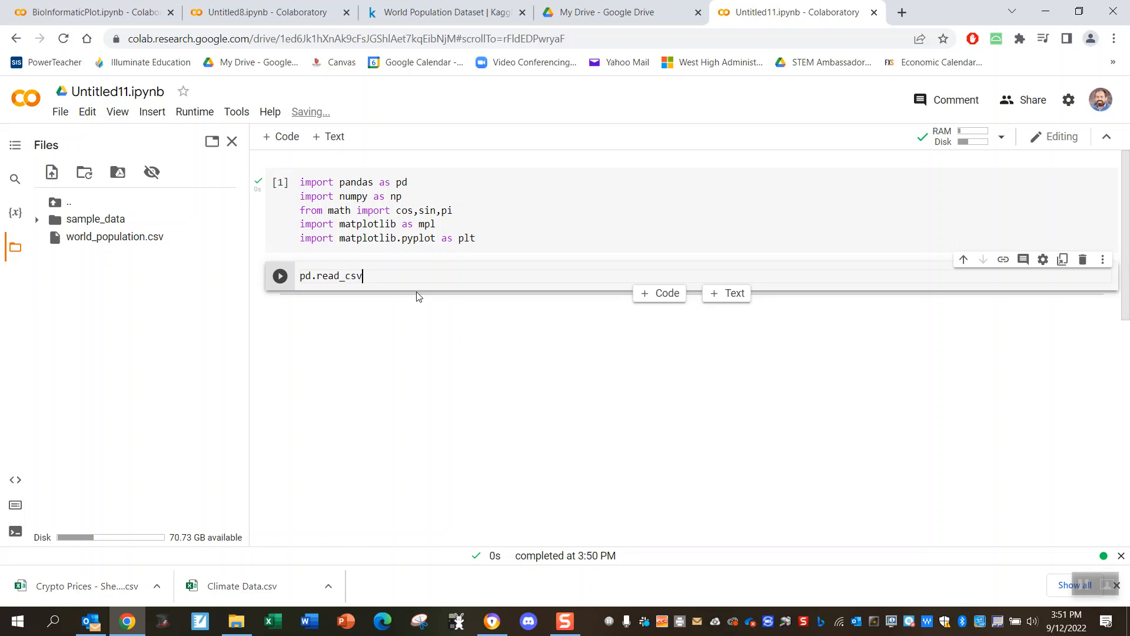
{"action": "type", "text": "()"}
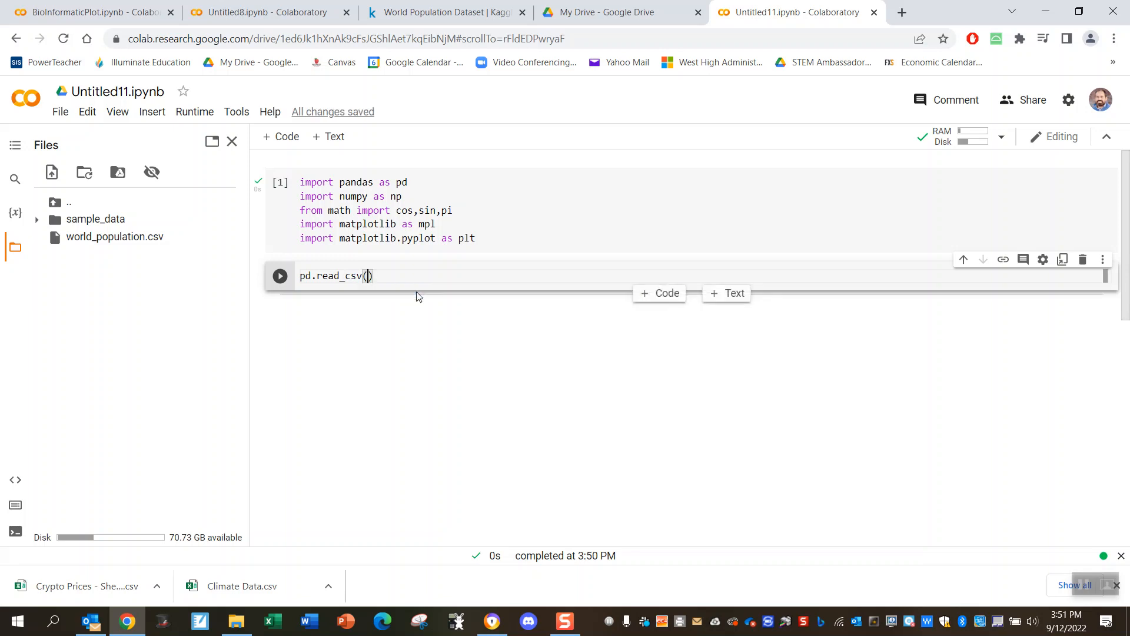
{"action": "left_click", "coordinate": [369, 276]}
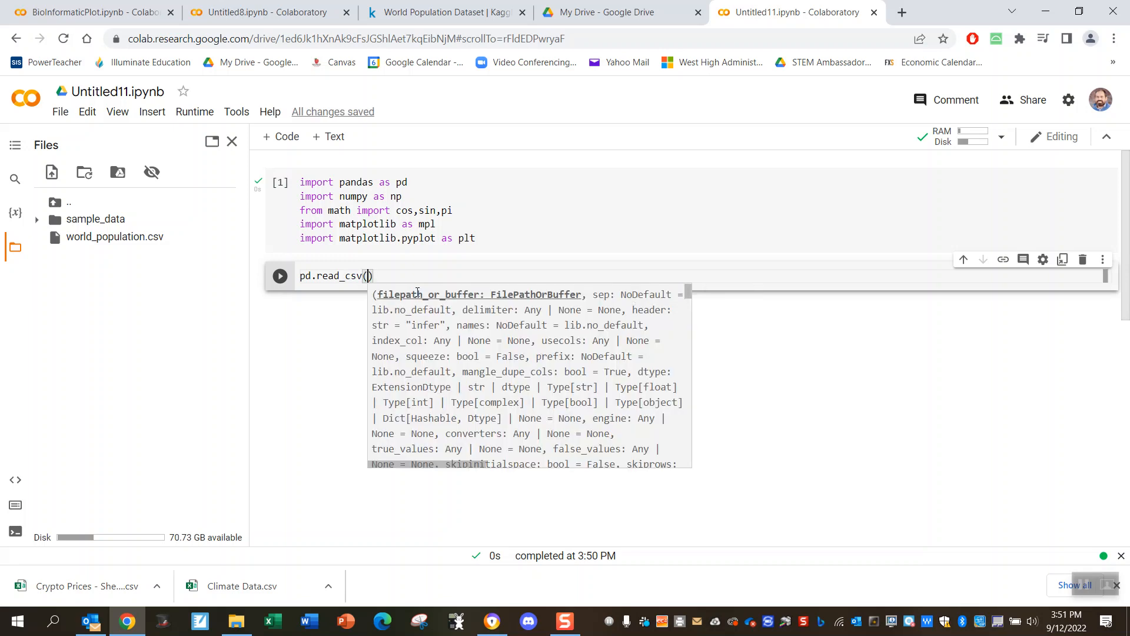
{"action": "type", "text": "''"}
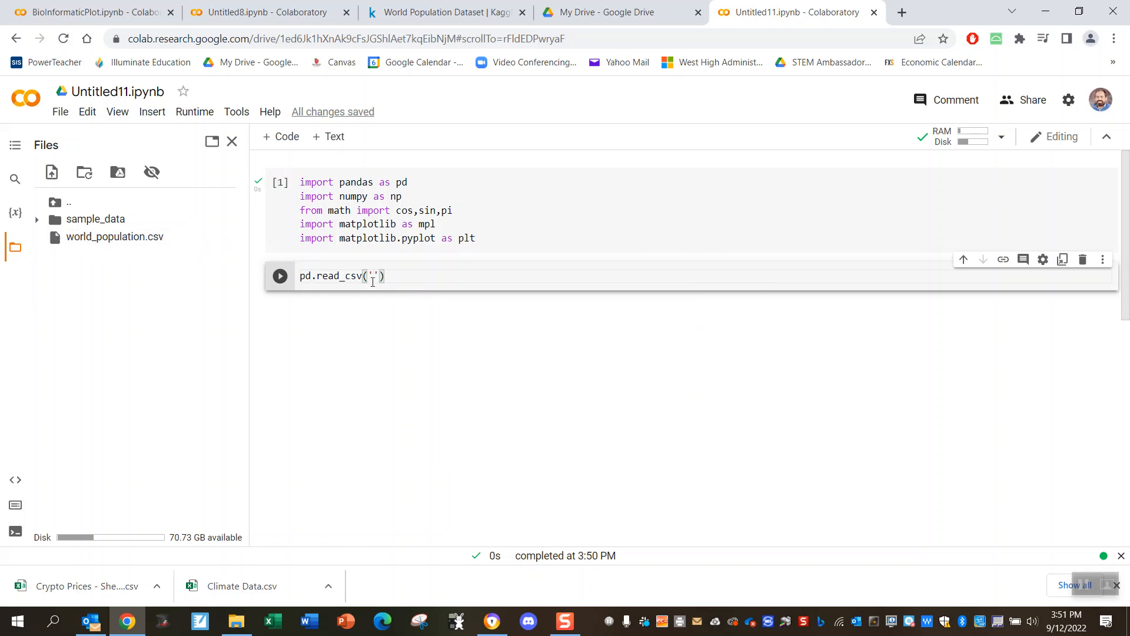
{"action": "type", "text": "worl"}
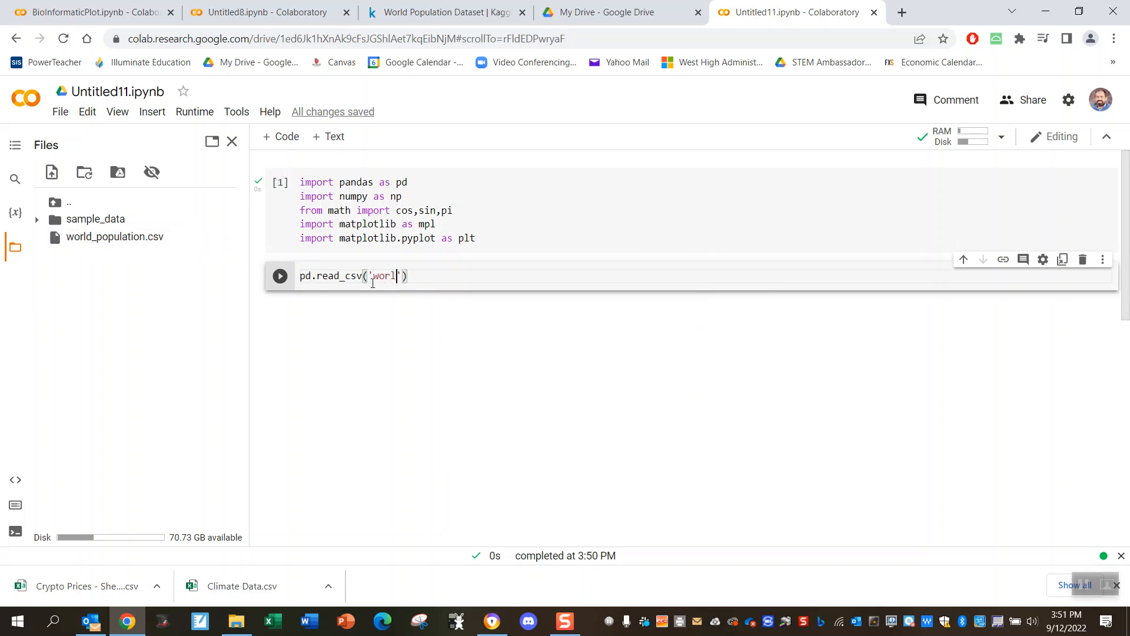
{"action": "type", "text": "_populati"}
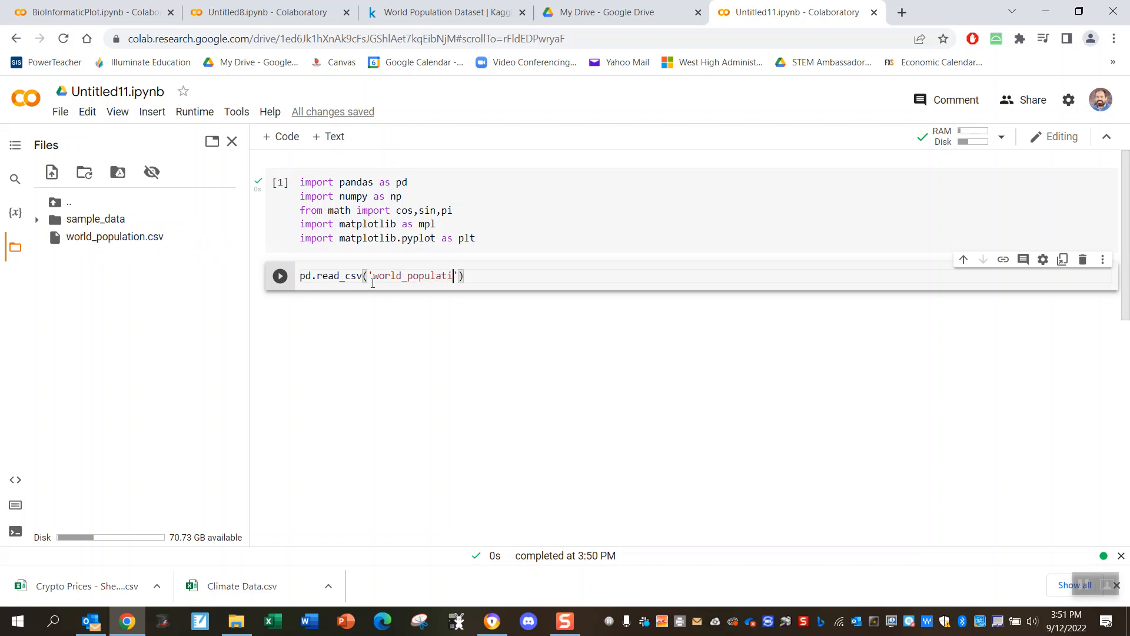
{"action": "type", "text": "on.csv"}
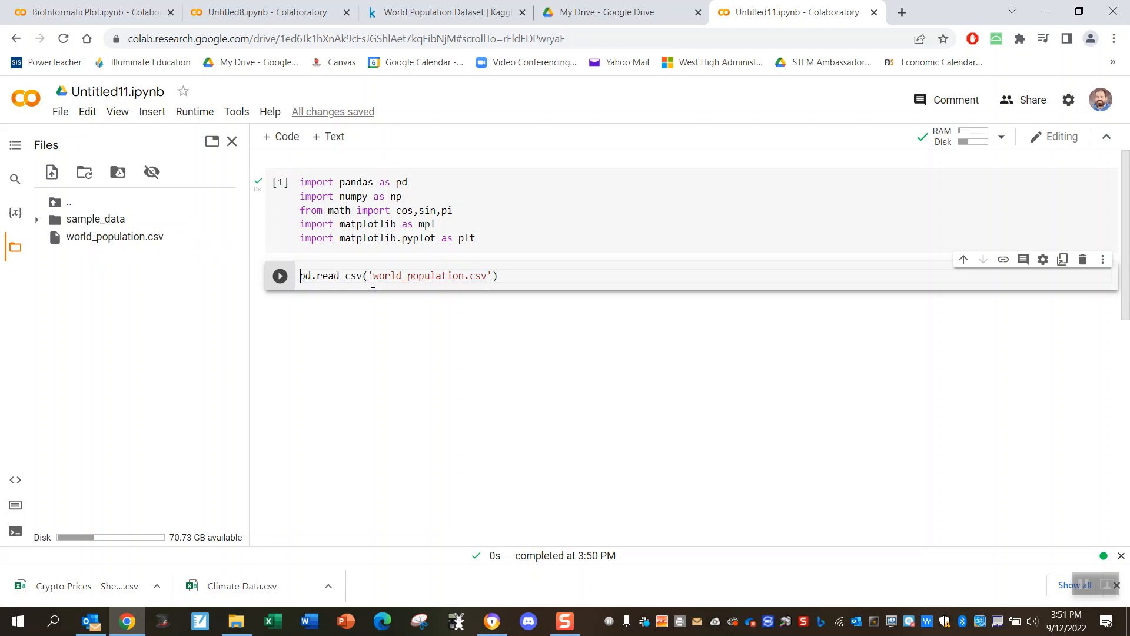
{"action": "type", "text": "d="}
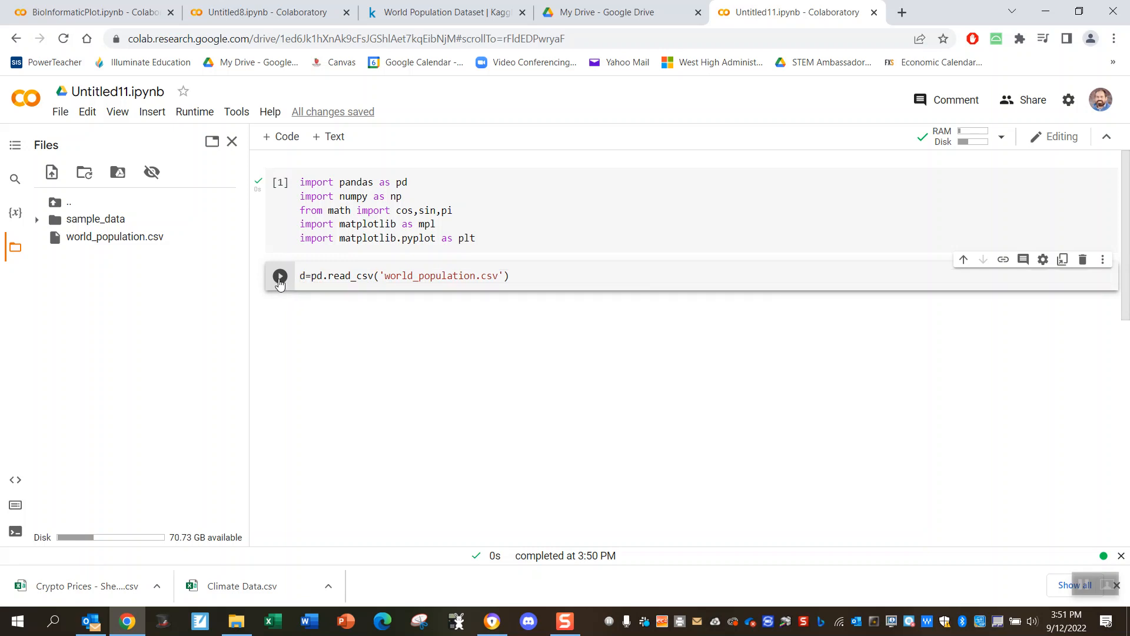
{"action": "left_click", "coordinate": [280, 275]}
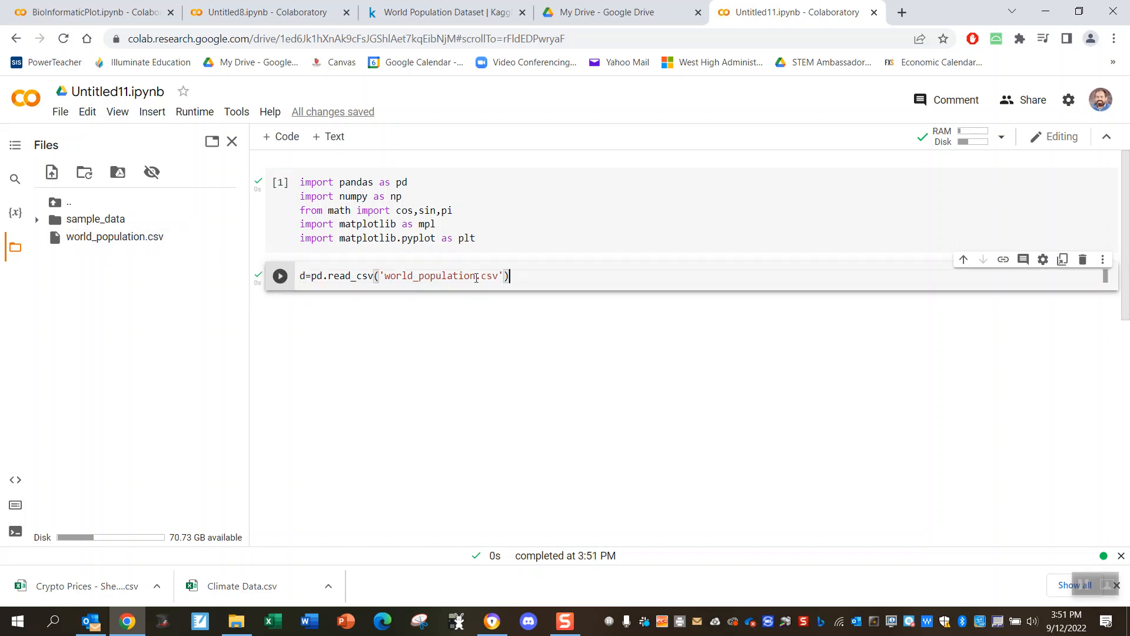
{"action": "mouse_move", "coordinate": [280, 136]}
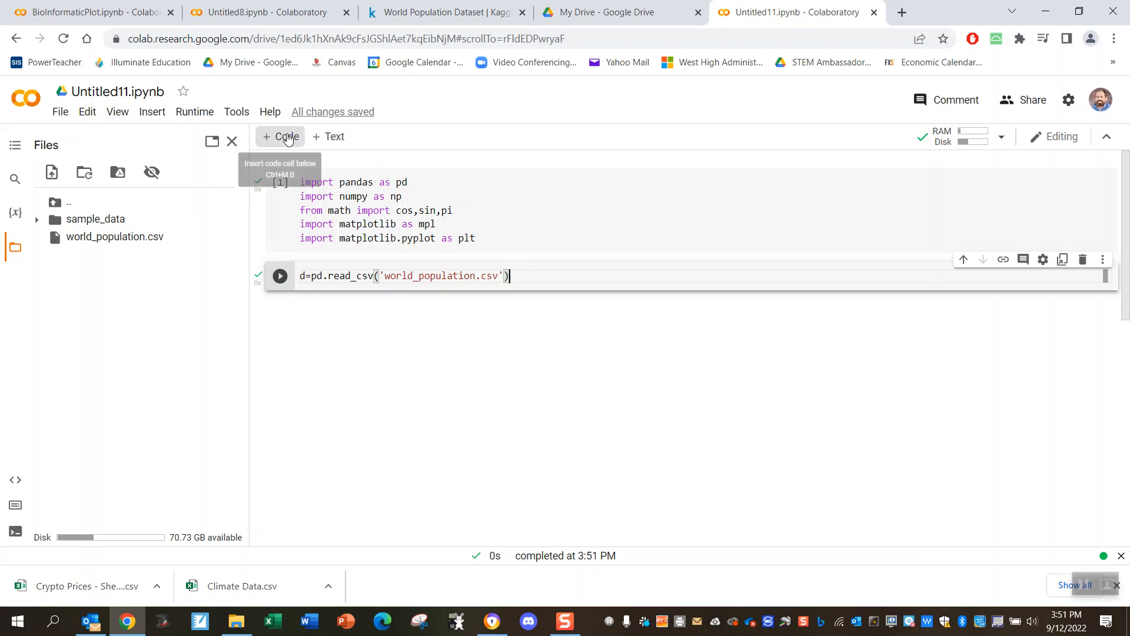
{"action": "left_click", "coordinate": [286, 136]}
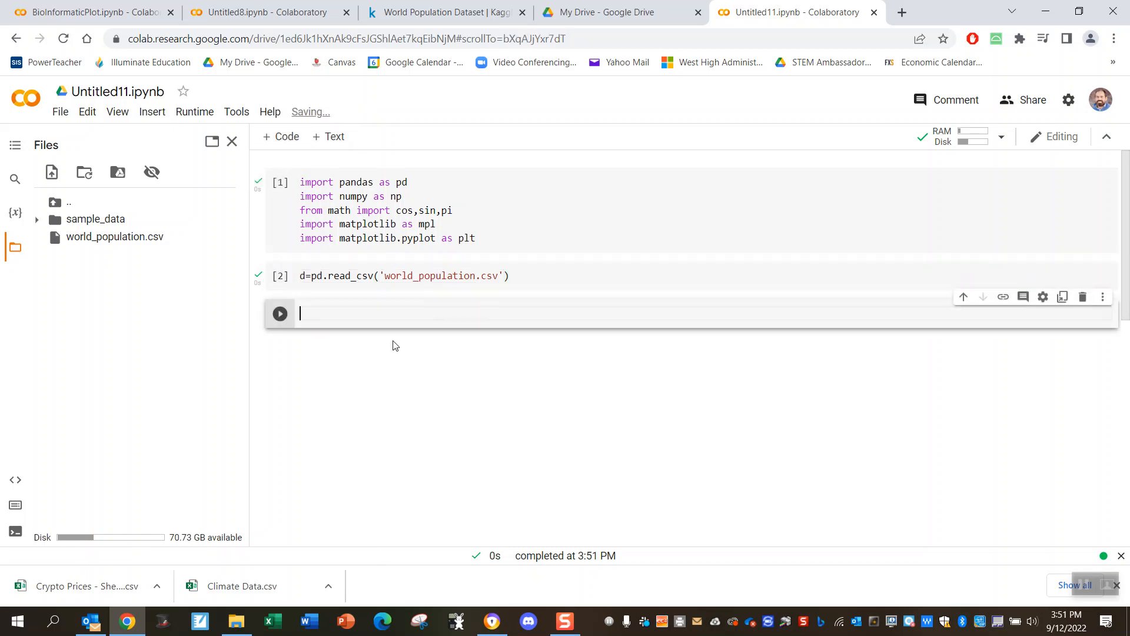
Step: Run d in the third cell to show the population table, then scroll the output
{"action": "type", "text": "d"}
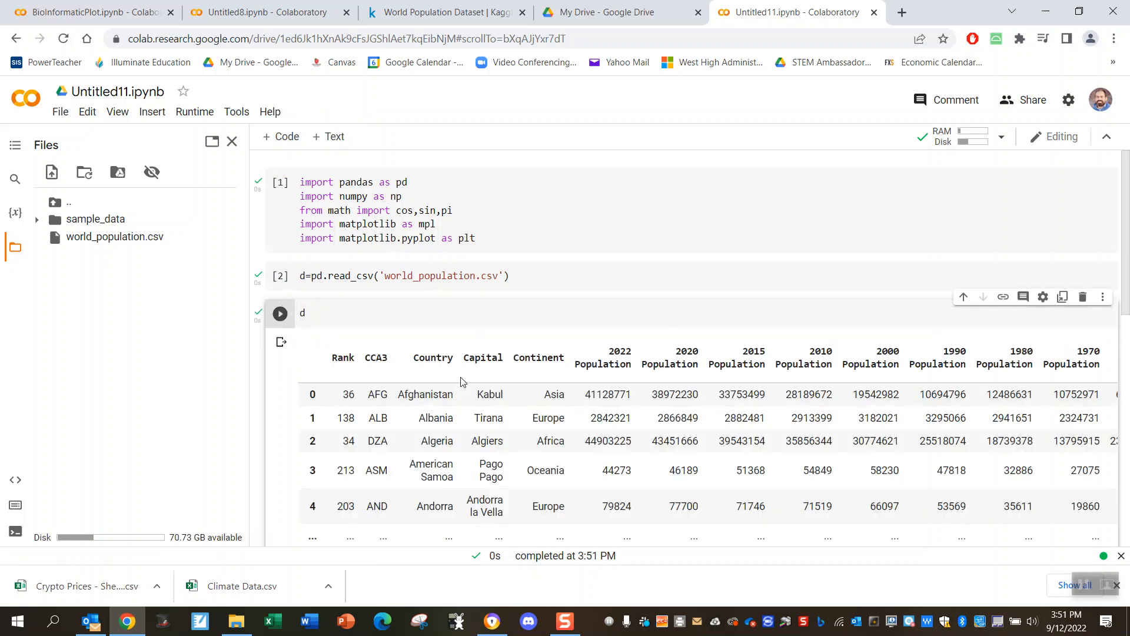
{"action": "mouse_move", "coordinate": [447, 398]}
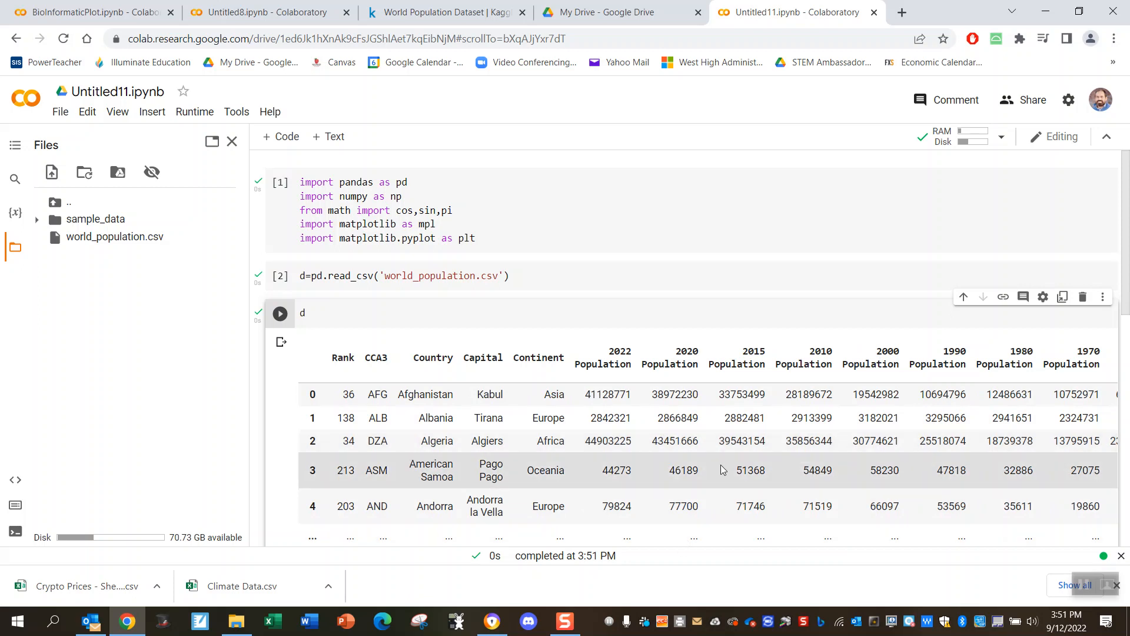
{"action": "scroll", "scroll_direction": "down", "scroll_amount": 3}
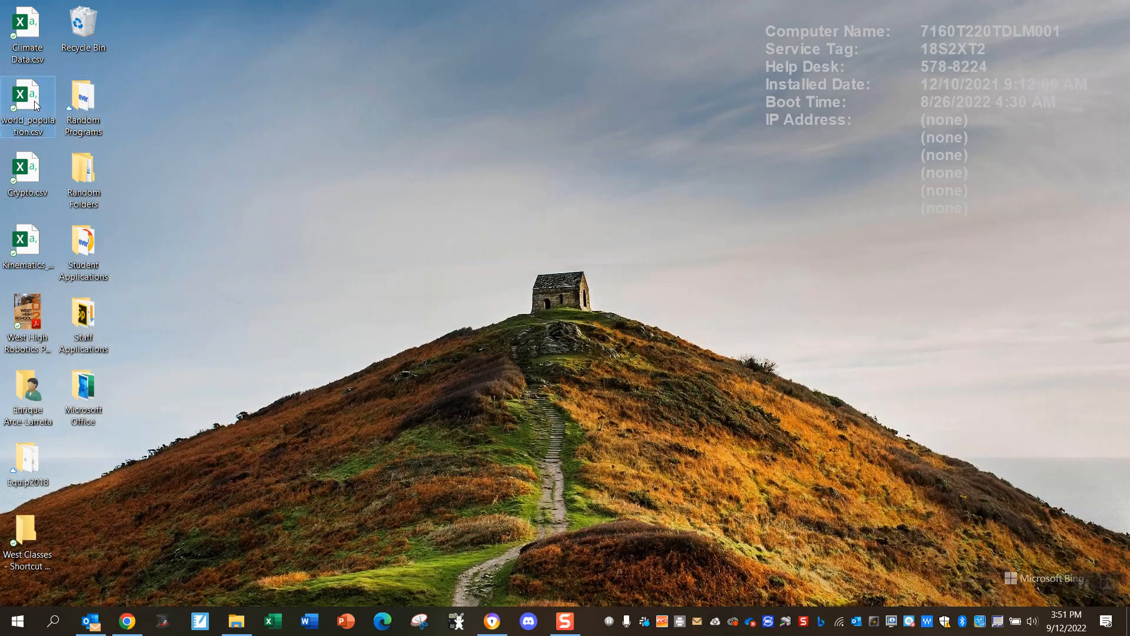
Step: Open world_population.csv in Excel and read the Growth Rate, 1980 Population and Density headers
{"action": "double_click", "coordinate": [27, 97]}
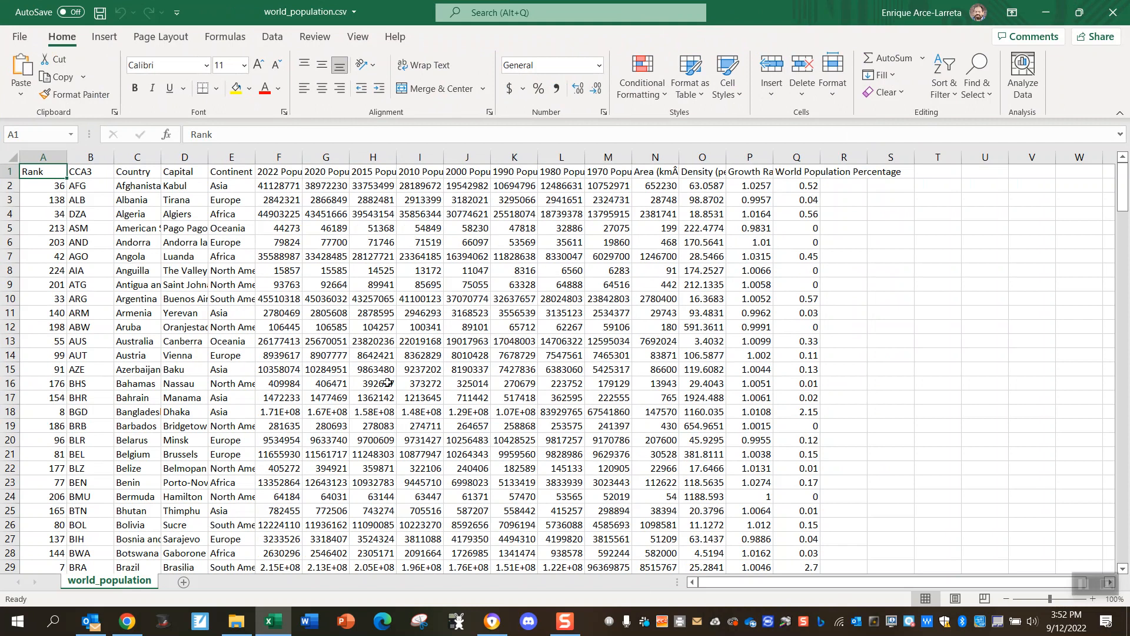
{"action": "left_click", "coordinate": [748, 213]}
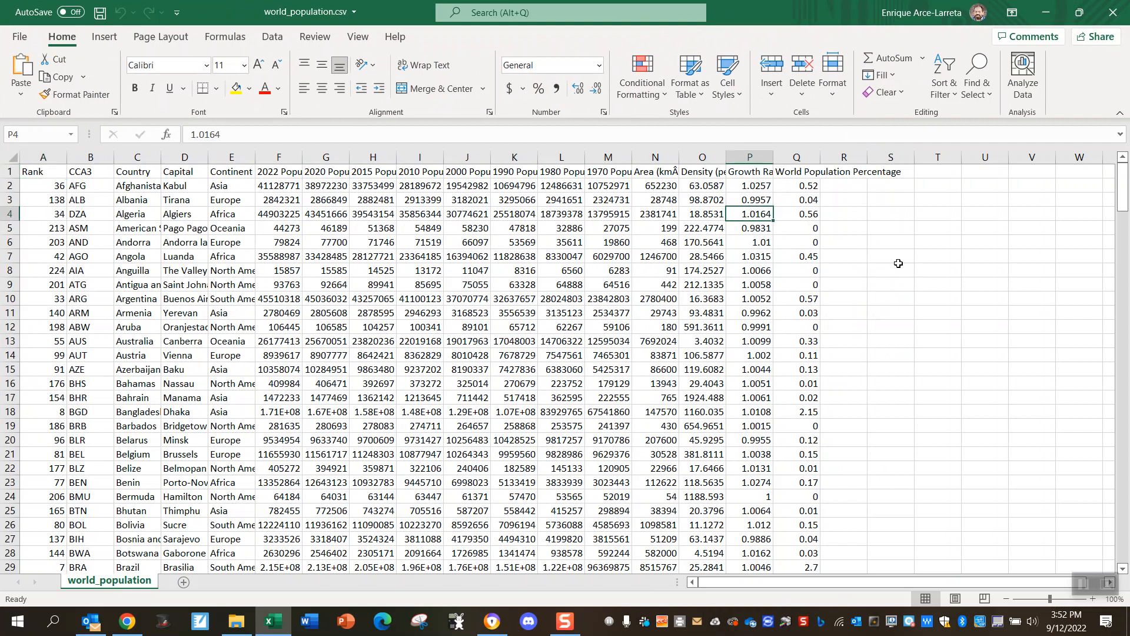
{"action": "left_click", "coordinate": [748, 172]}
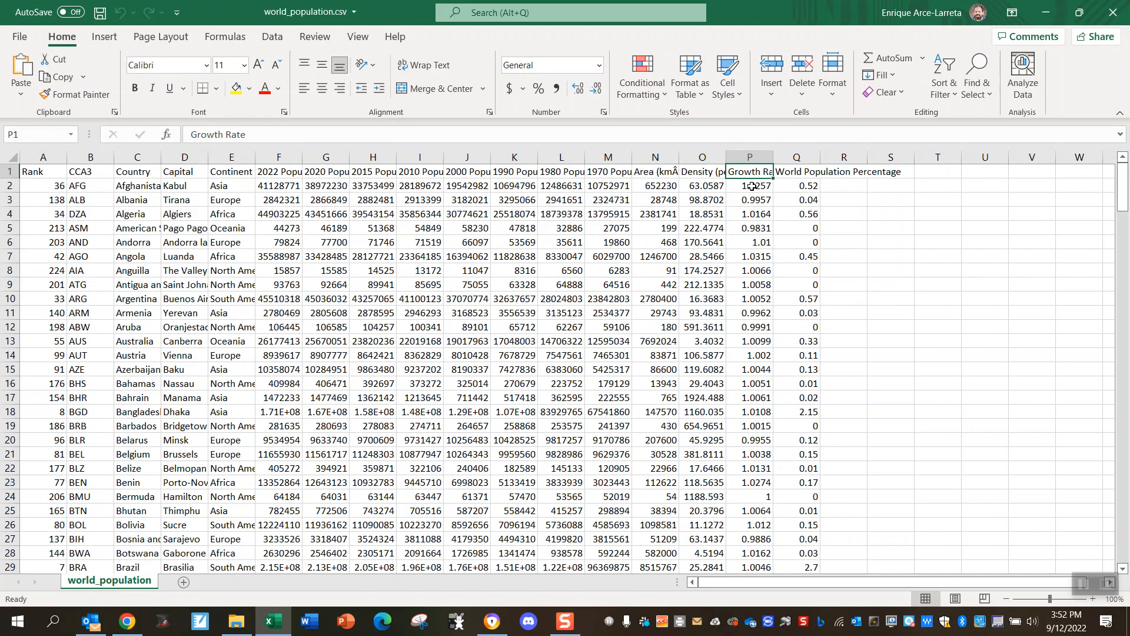
{"action": "left_click", "coordinate": [561, 171]}
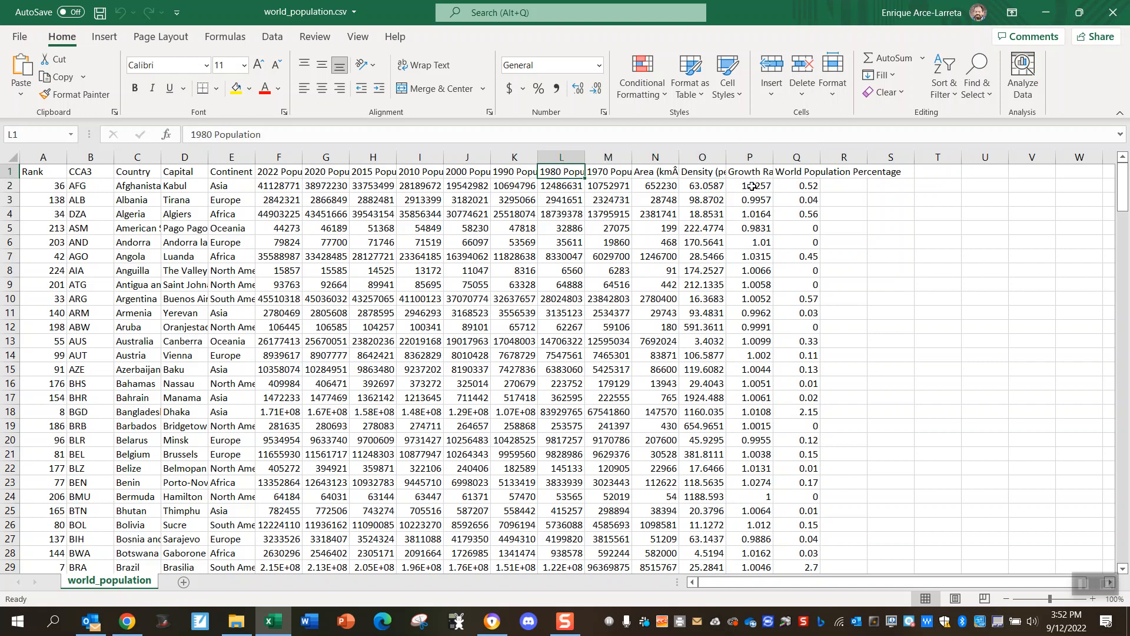
{"action": "left_click", "coordinate": [700, 171]}
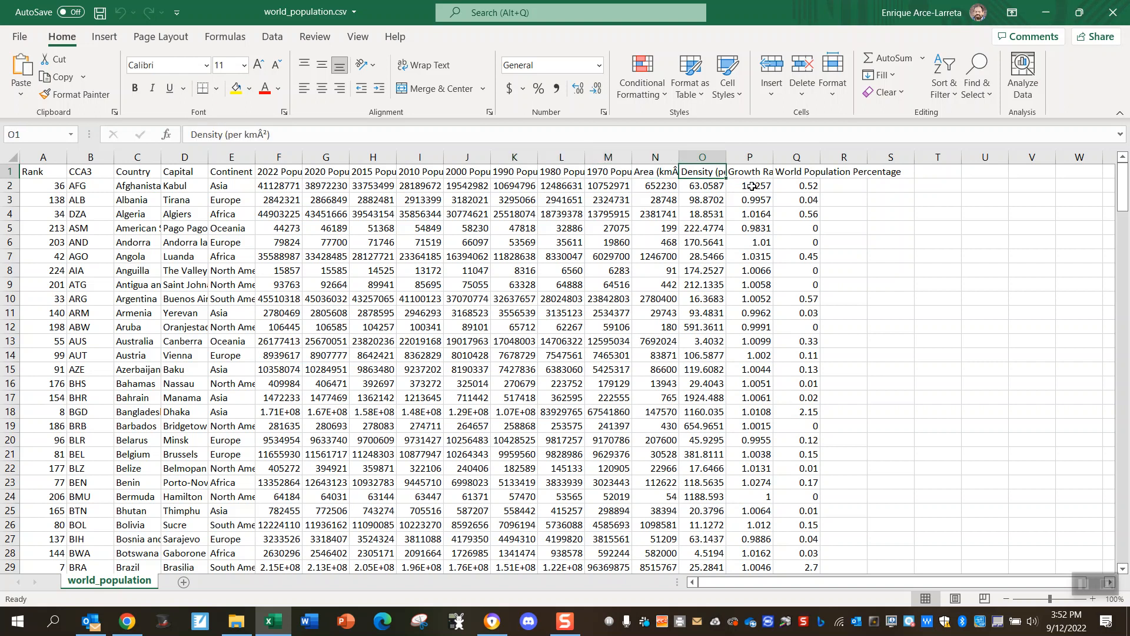
{"action": "left_click", "coordinate": [749, 171]}
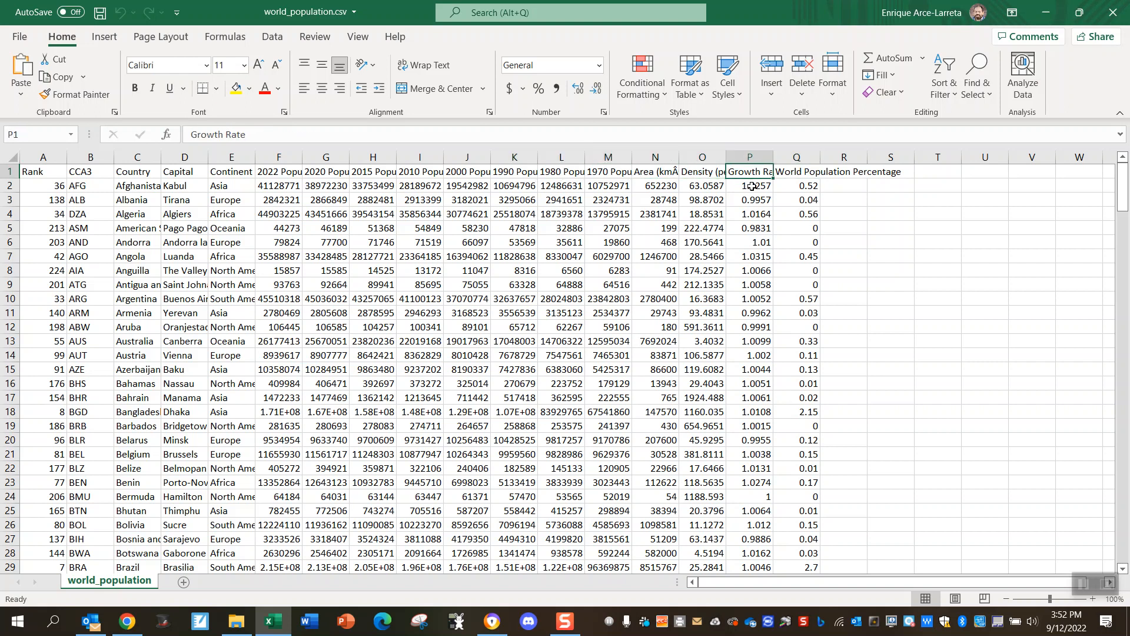
{"action": "left_click", "coordinate": [654, 171]}
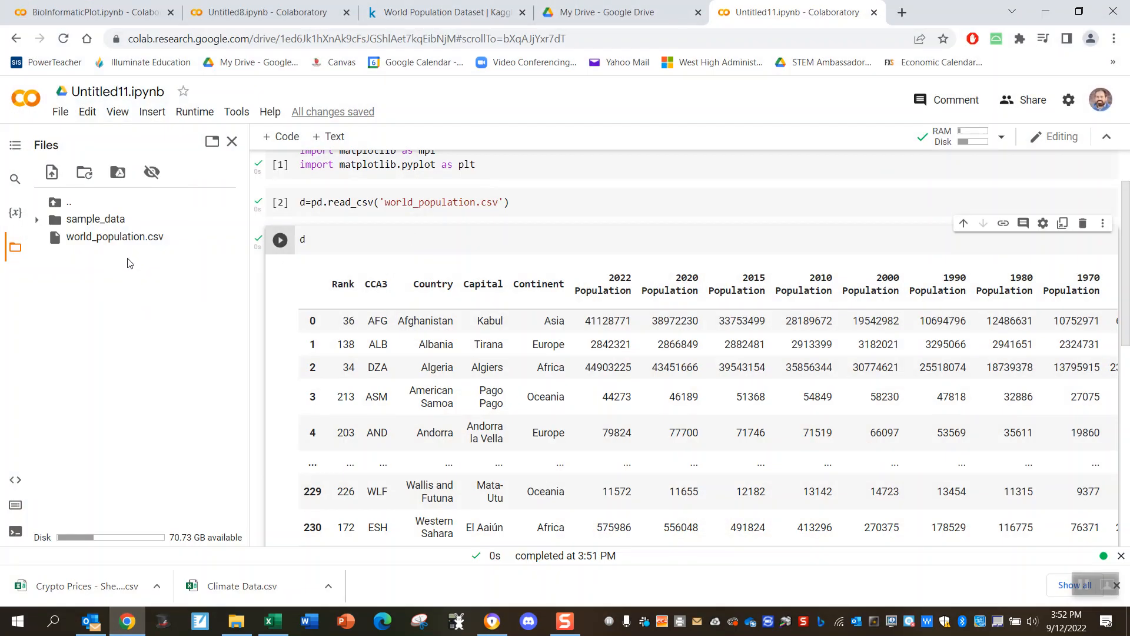
Step: In a new cell, type x=d['Area (km²)'] using the column suggestions
{"action": "scroll", "scroll_direction": "down", "scroll_amount": 3}
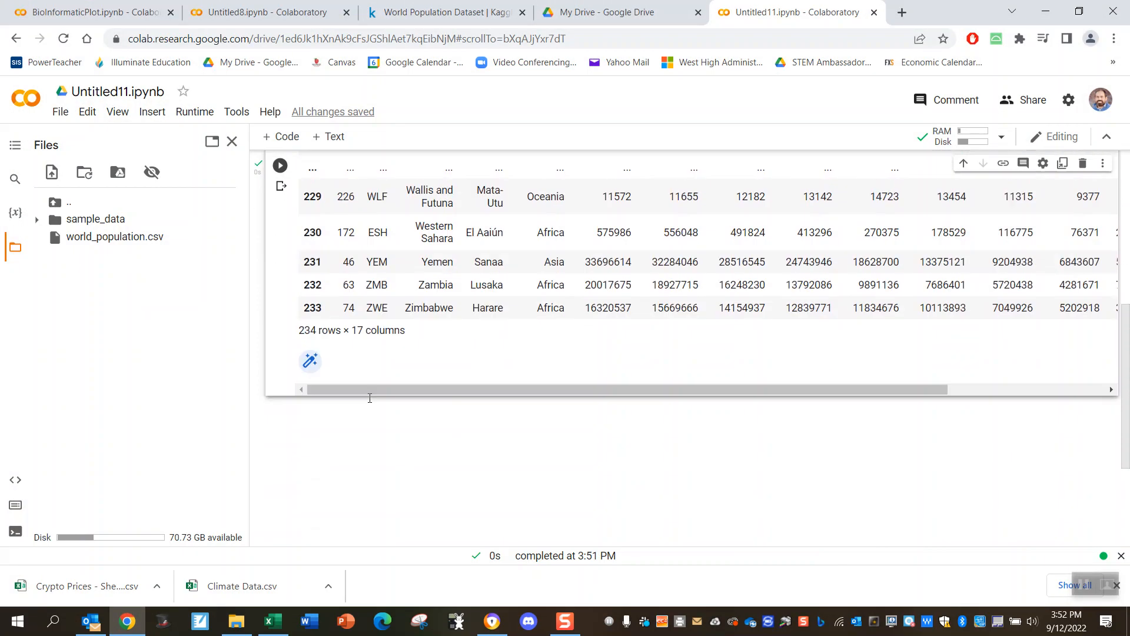
{"action": "left_click", "coordinate": [282, 137]}
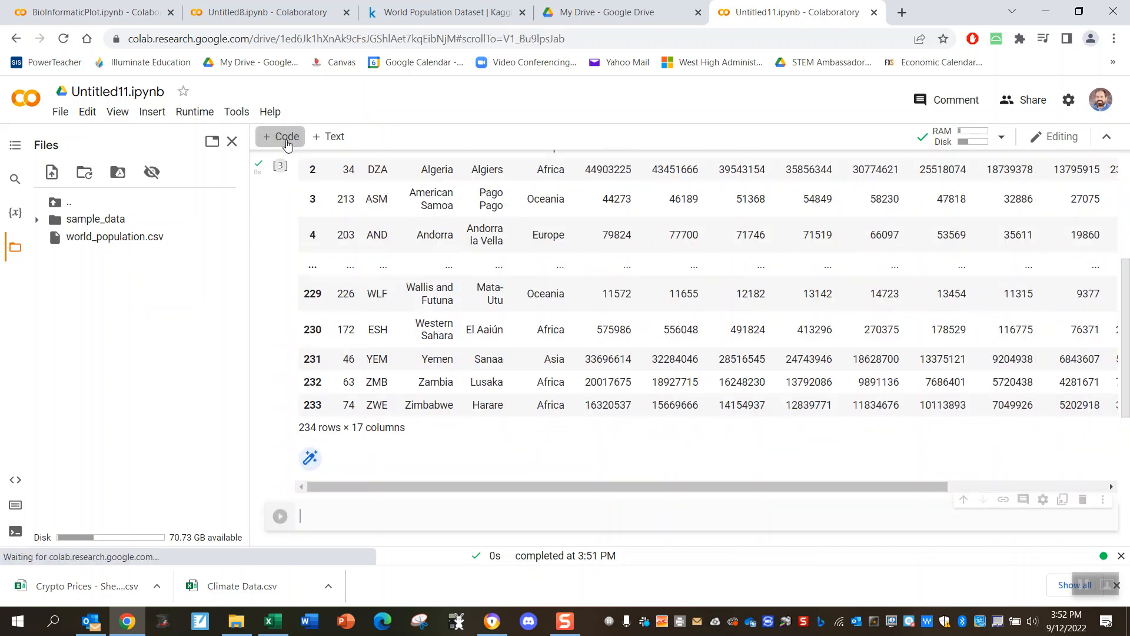
{"action": "type", "text": "x"}
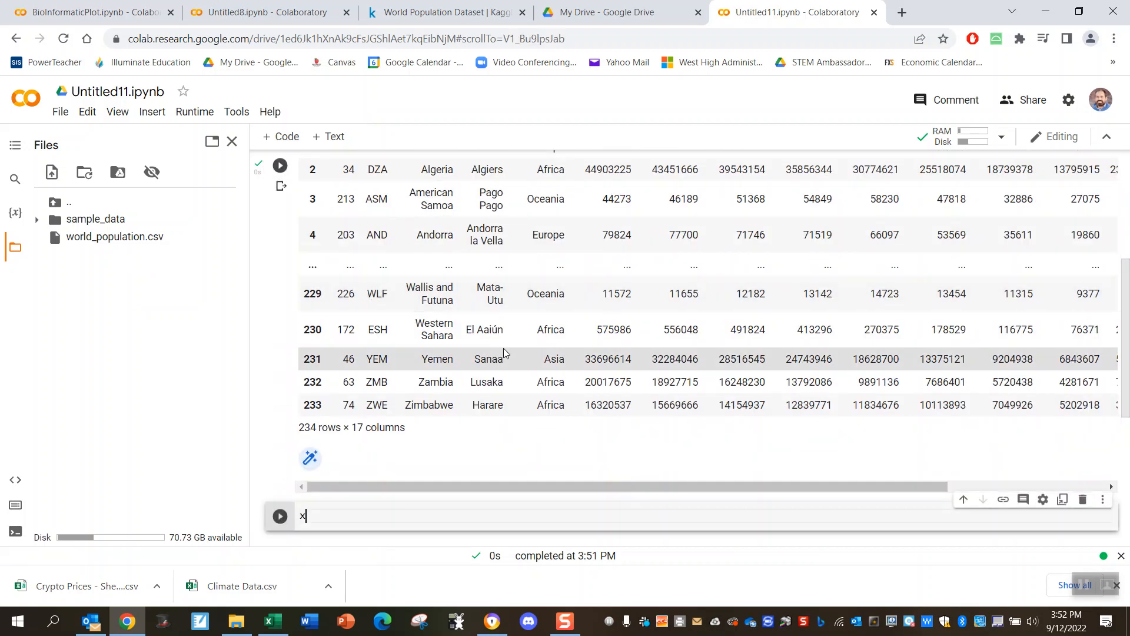
{"action": "type", "text": "=d"}
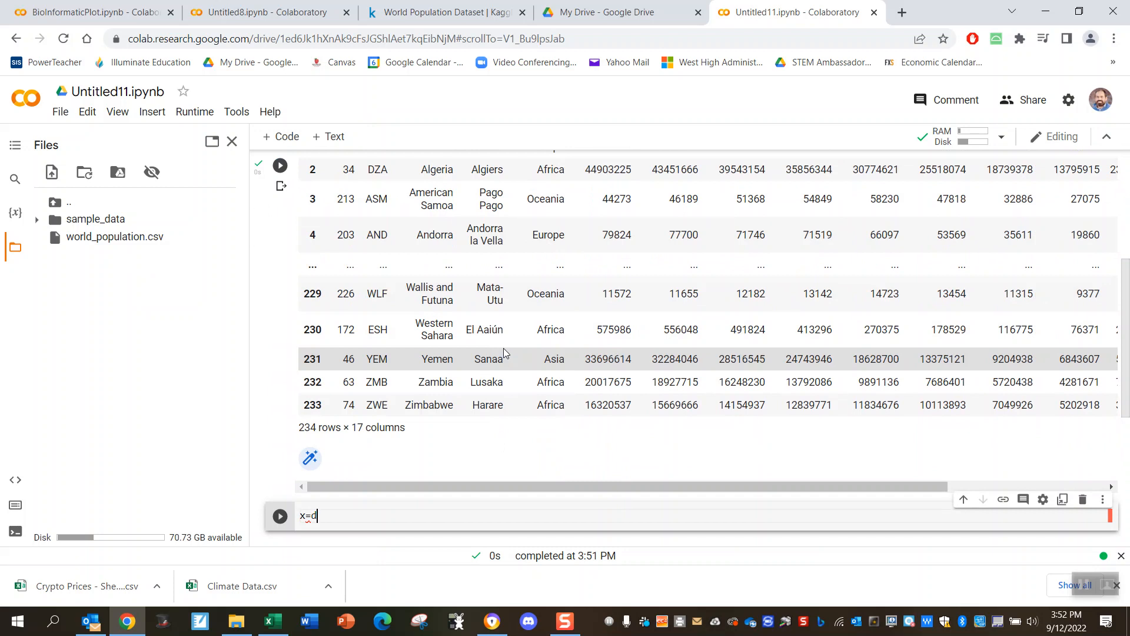
{"action": "type", "text": "d"}
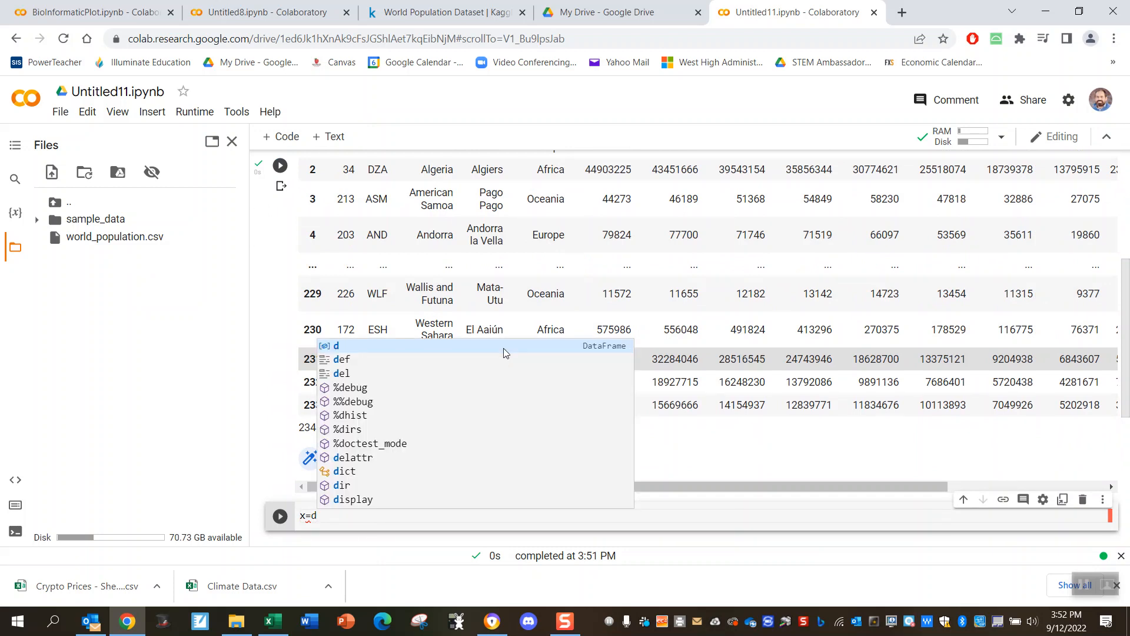
{"action": "type", "text": "[]"}
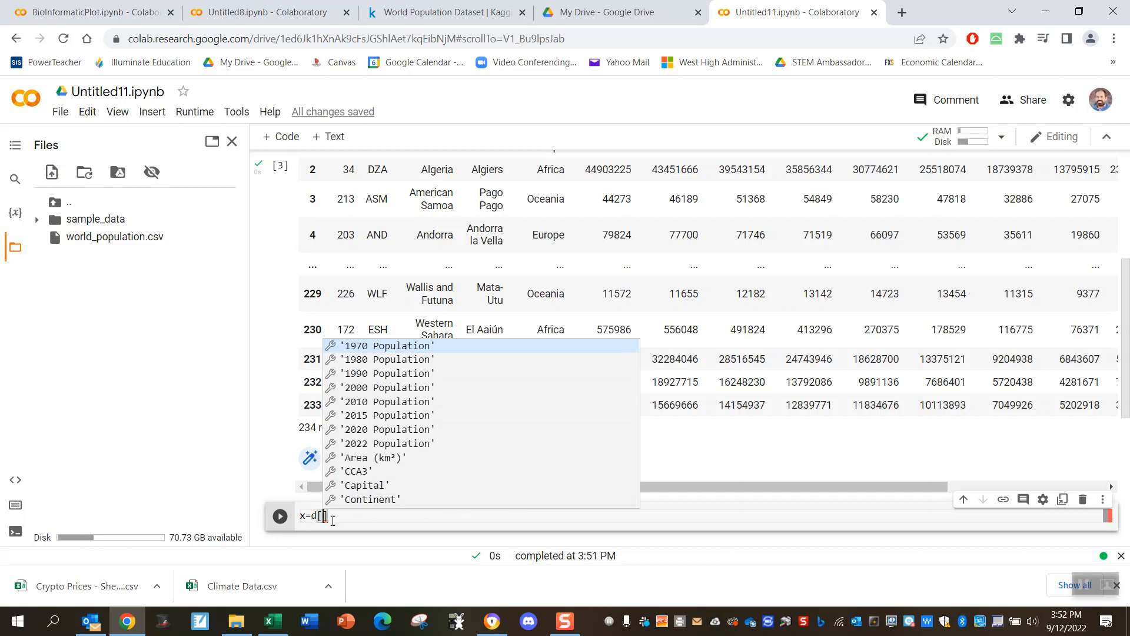
{"action": "scroll", "scroll_direction": "down", "scroll_amount": 3}
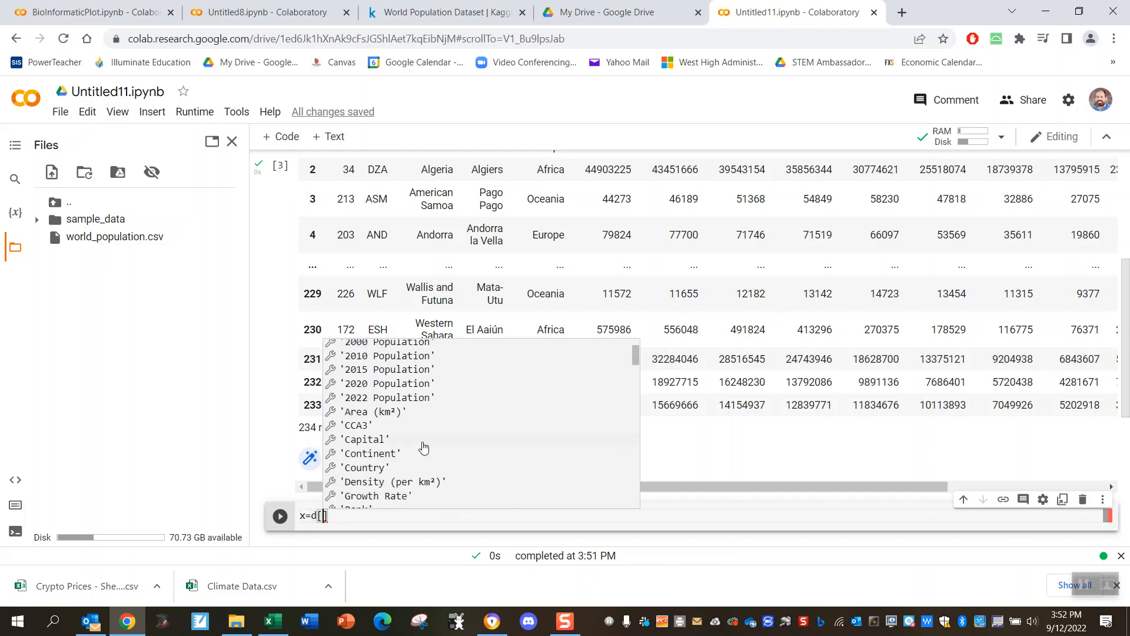
{"action": "mouse_move", "coordinate": [400, 463]}
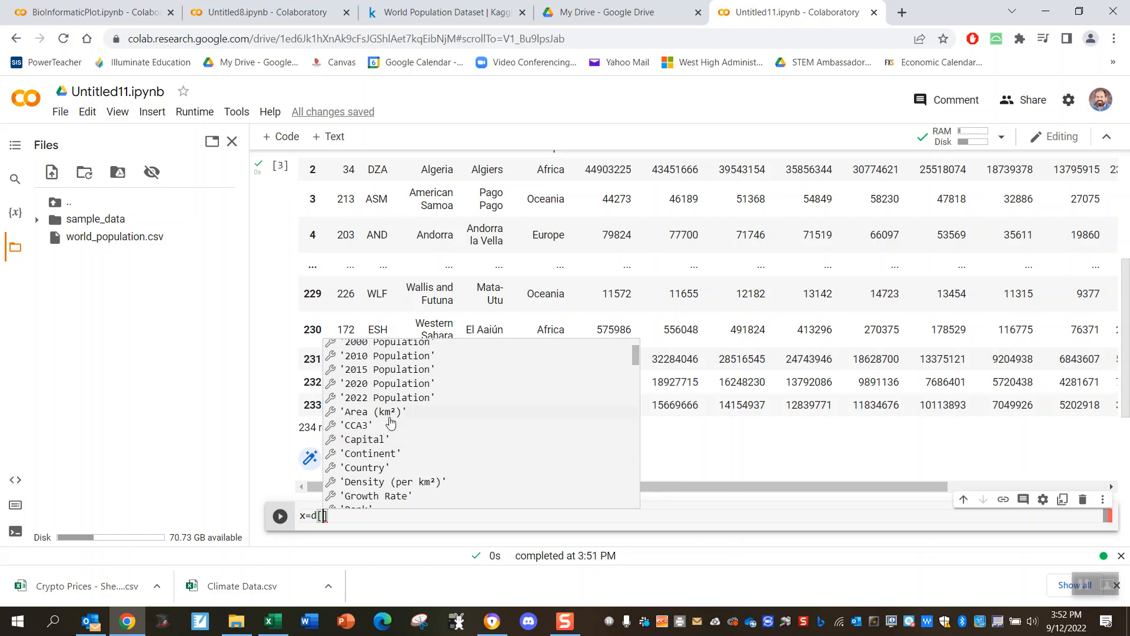
{"action": "left_click", "coordinate": [354, 411]}
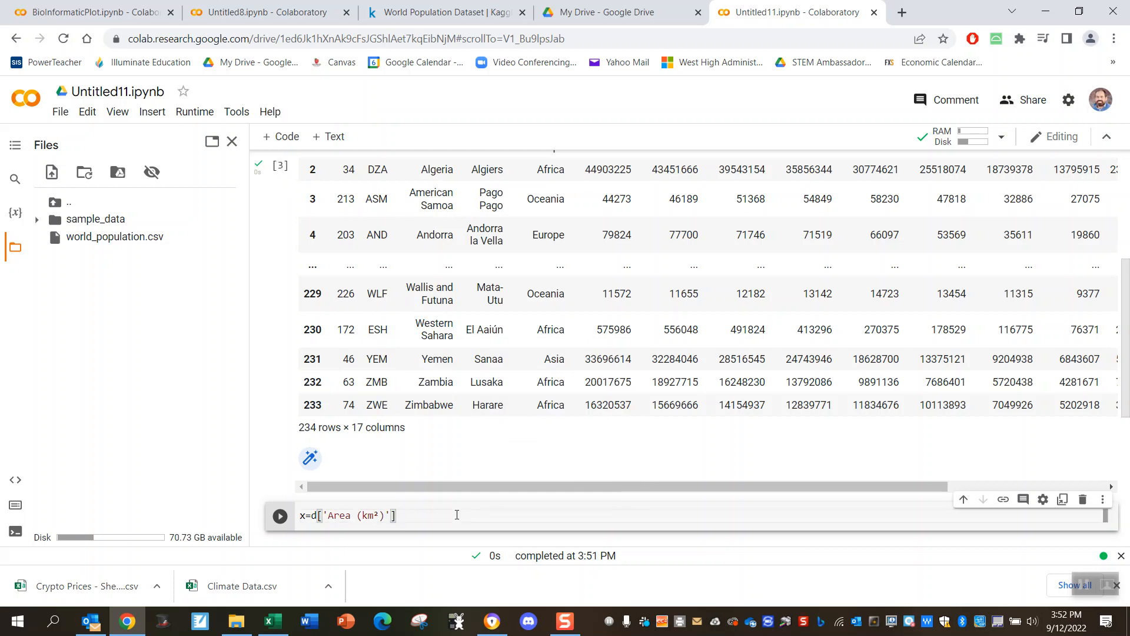
Step: Add y=d['Growth Rate'] from the suggestions and run the cell
{"action": "type", "text": "y"}
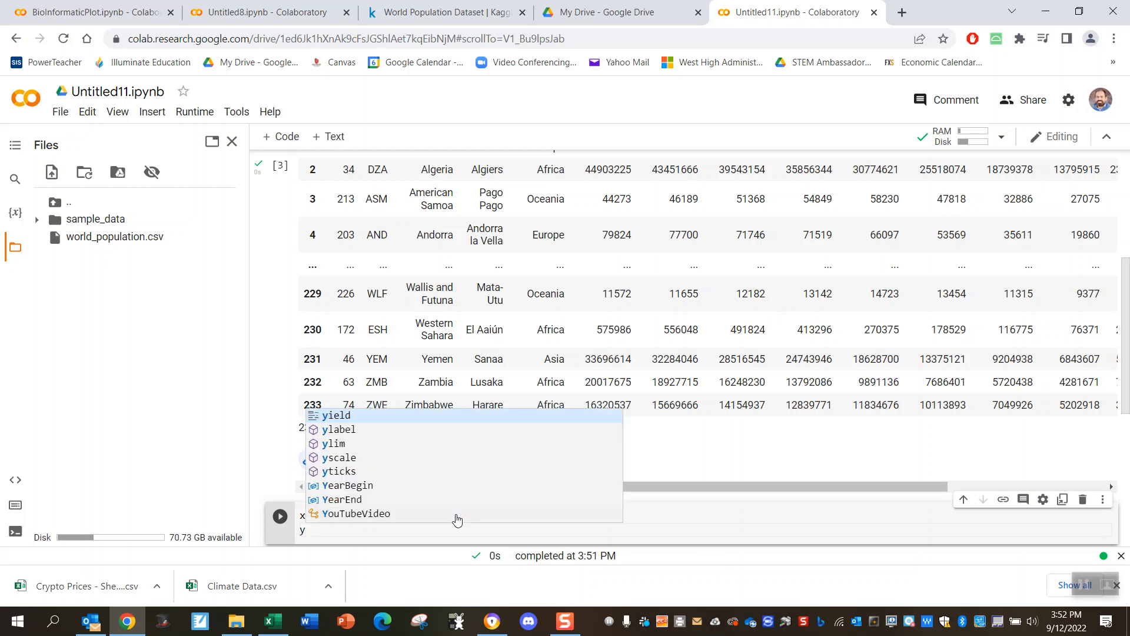
{"action": "type", "text": "=d"}
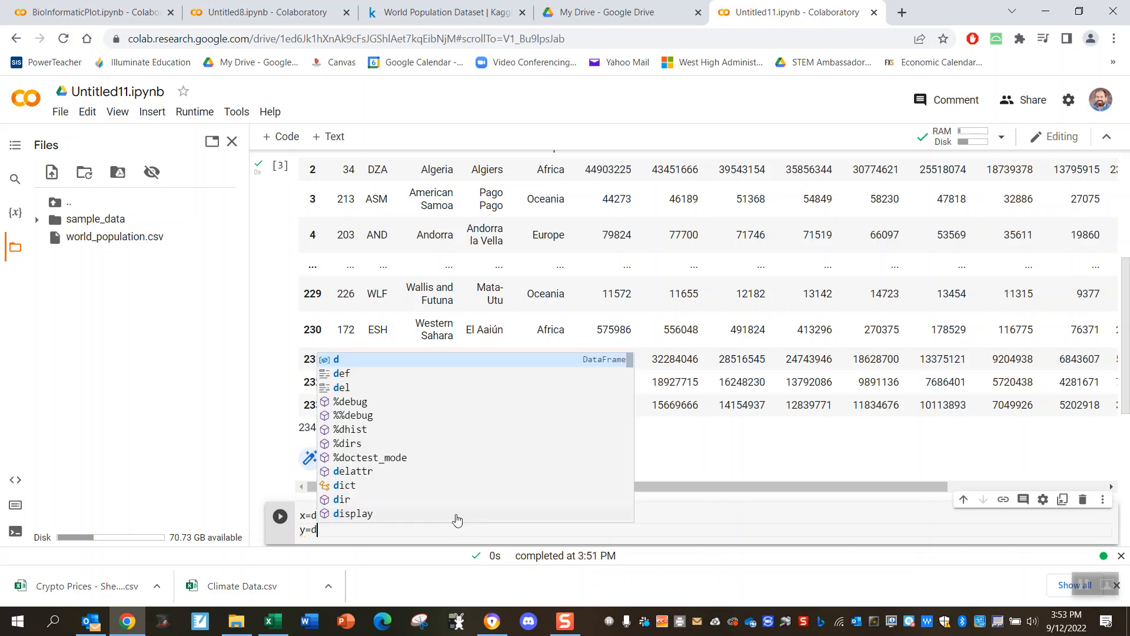
{"action": "type", "text": "["}
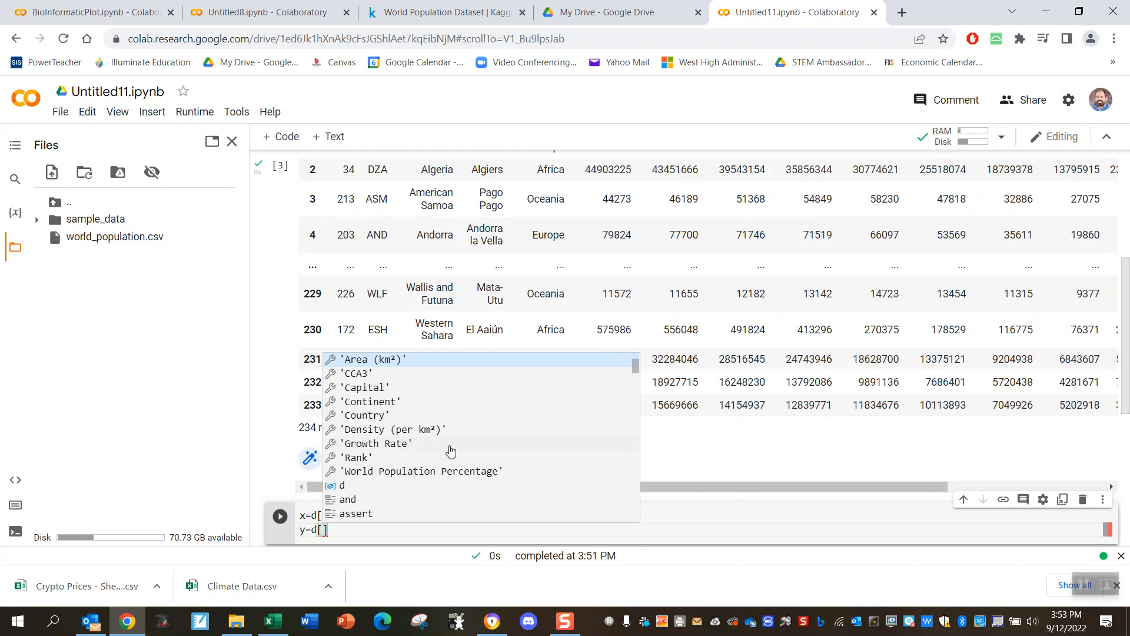
{"action": "mouse_move", "coordinate": [438, 443]}
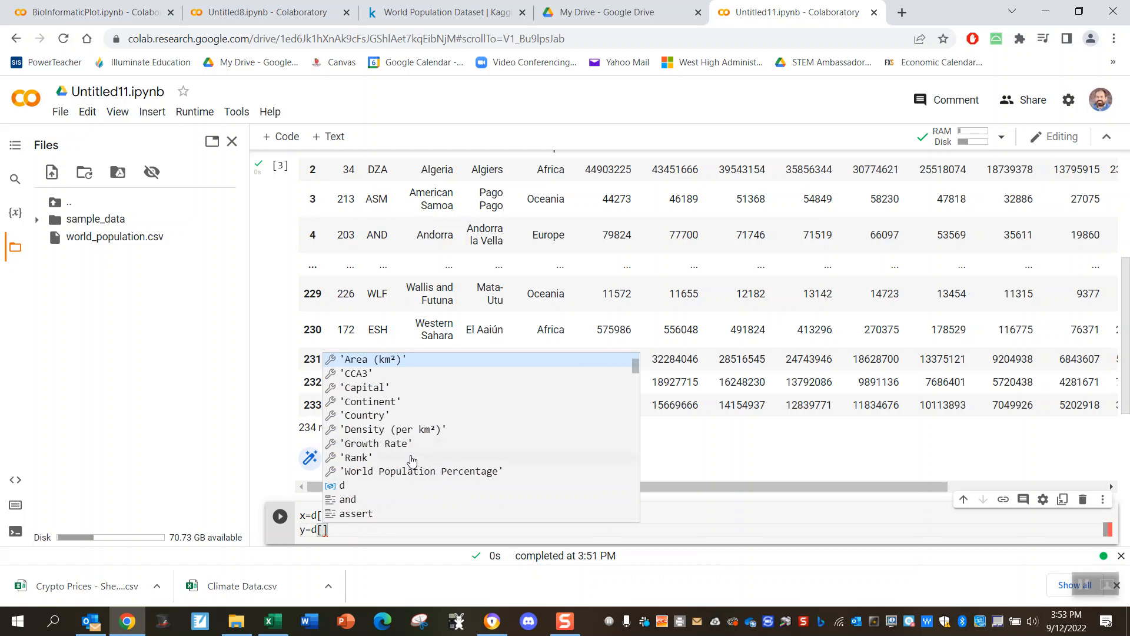
{"action": "left_click", "coordinate": [373, 443]}
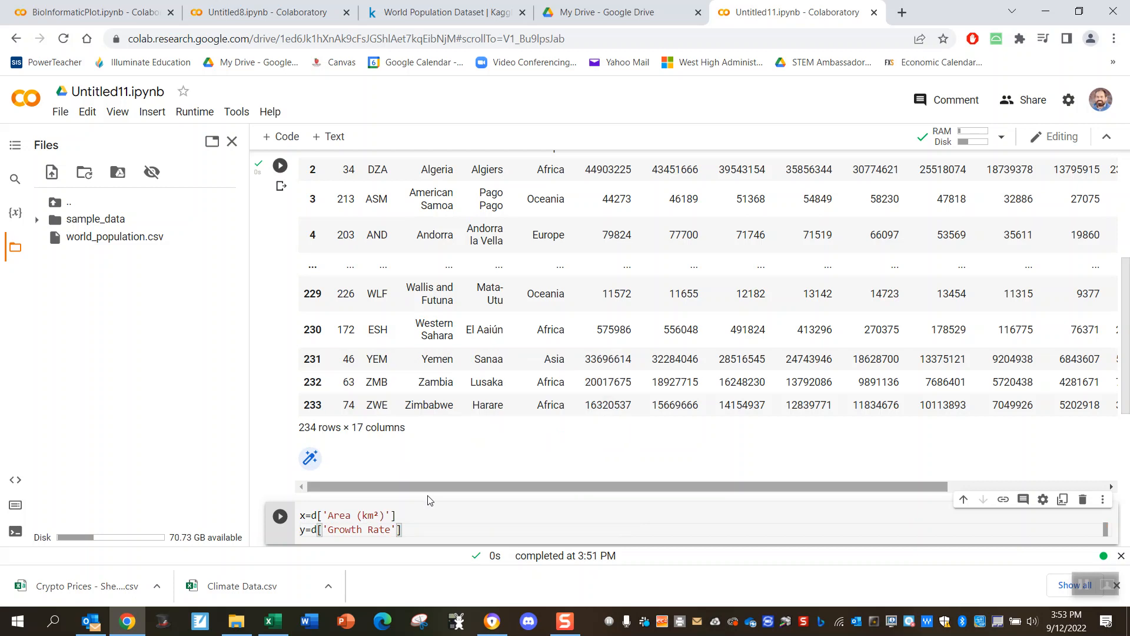
{"action": "left_click", "coordinate": [280, 516]}
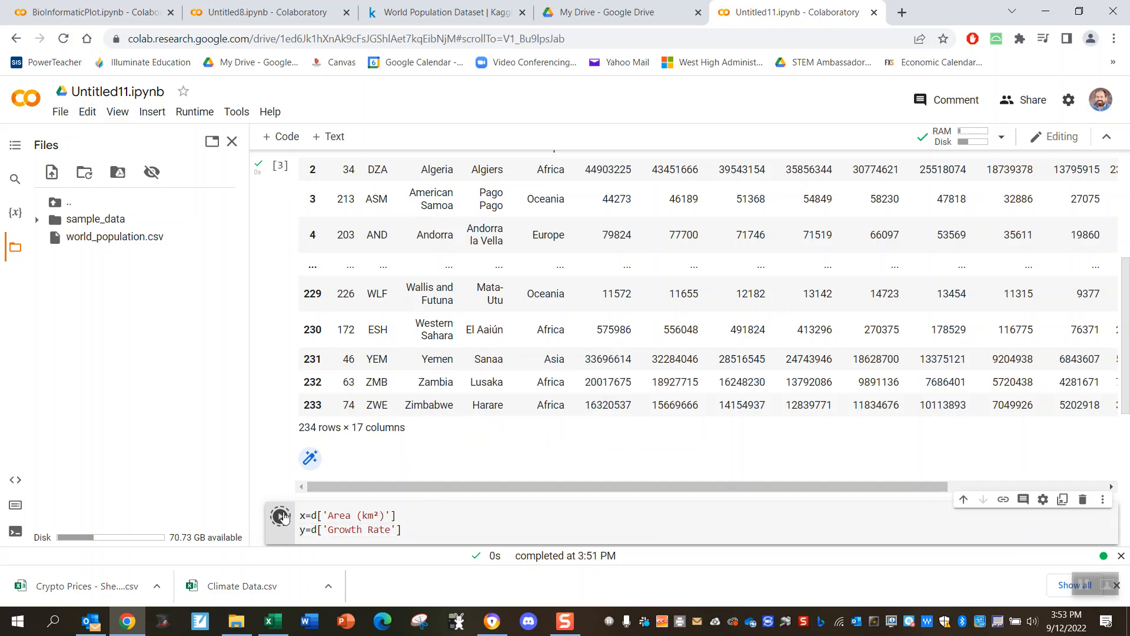
{"action": "scroll", "scroll_direction": "down", "scroll_amount": 3}
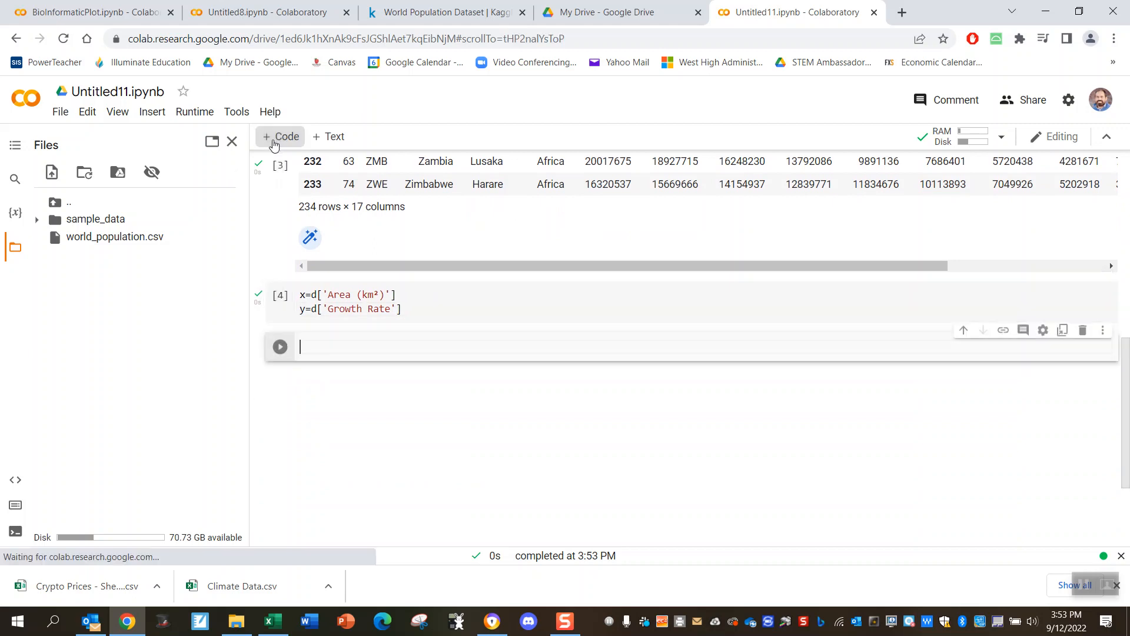
Step: Show x and y in separate cells: the Area and Growth Rate series, 234 values each
{"action": "type", "text": "x"}
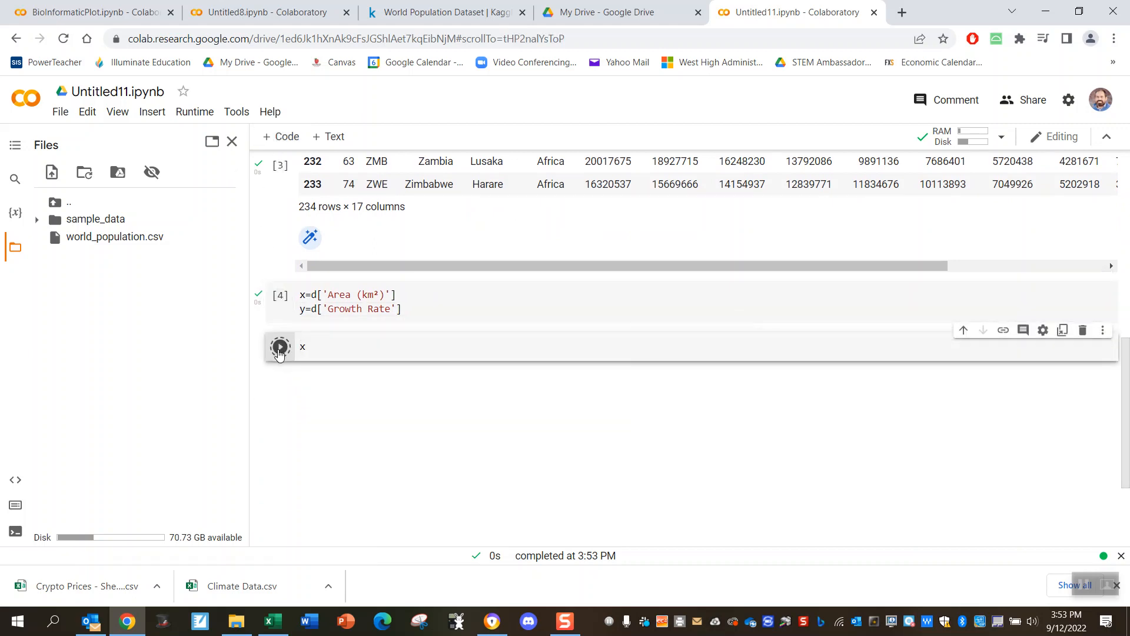
{"action": "left_click", "coordinate": [280, 346]}
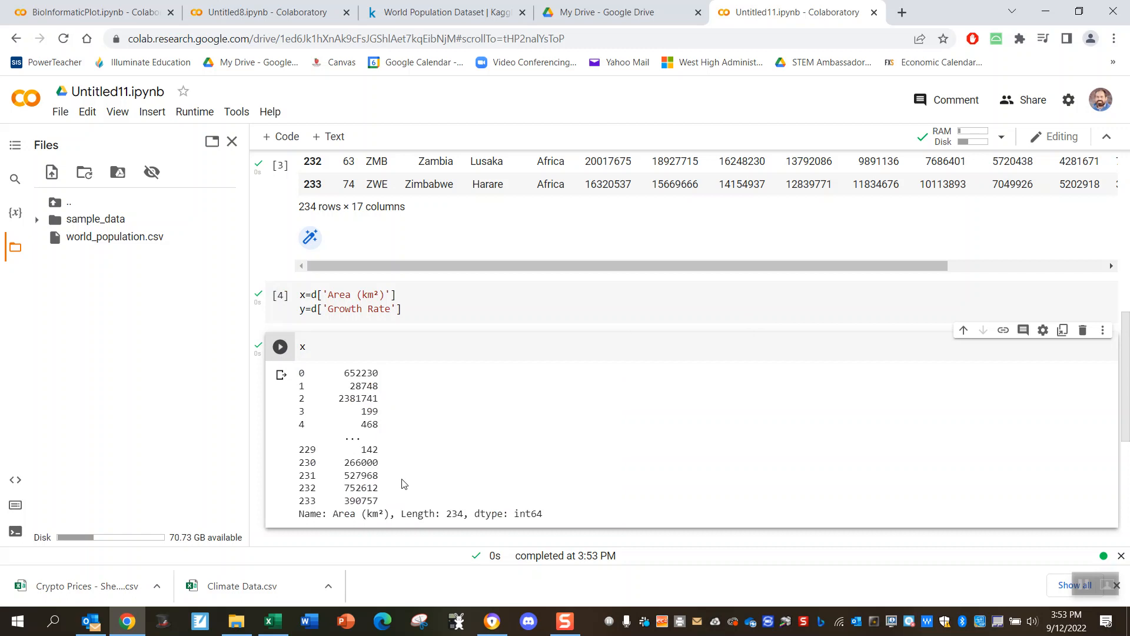
{"action": "left_click", "coordinate": [389, 343]}
{"action": "type", "text": "y"}
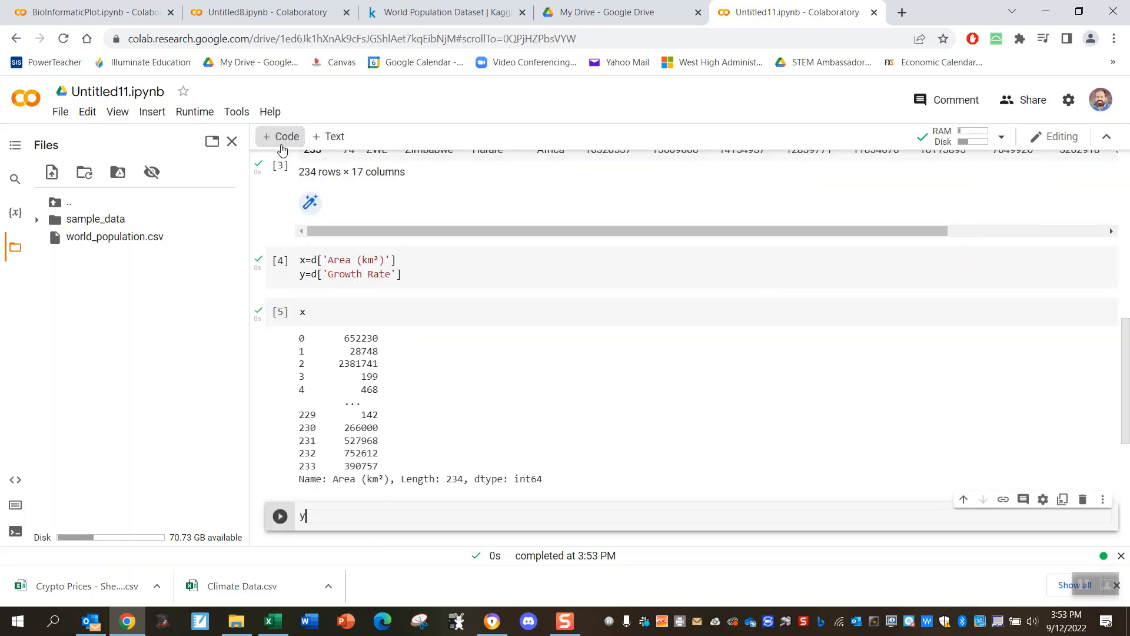
{"action": "left_click", "coordinate": [280, 515]}
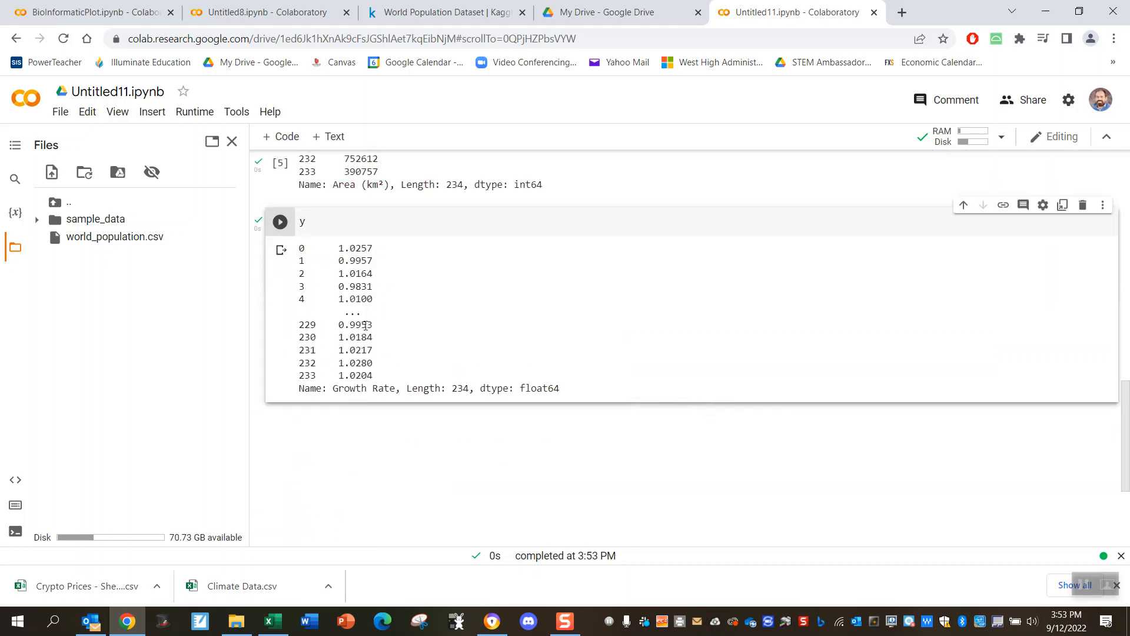
{"action": "scroll", "scroll_direction": "up", "scroll_amount": 3}
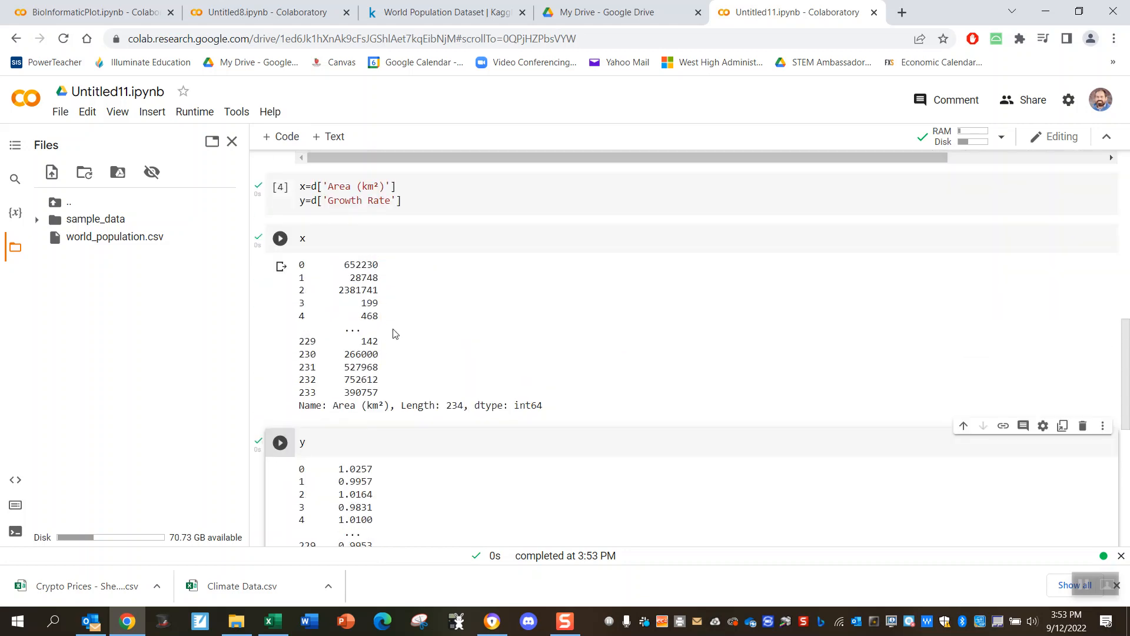
{"action": "scroll", "scroll_direction": "down", "scroll_amount": 3}
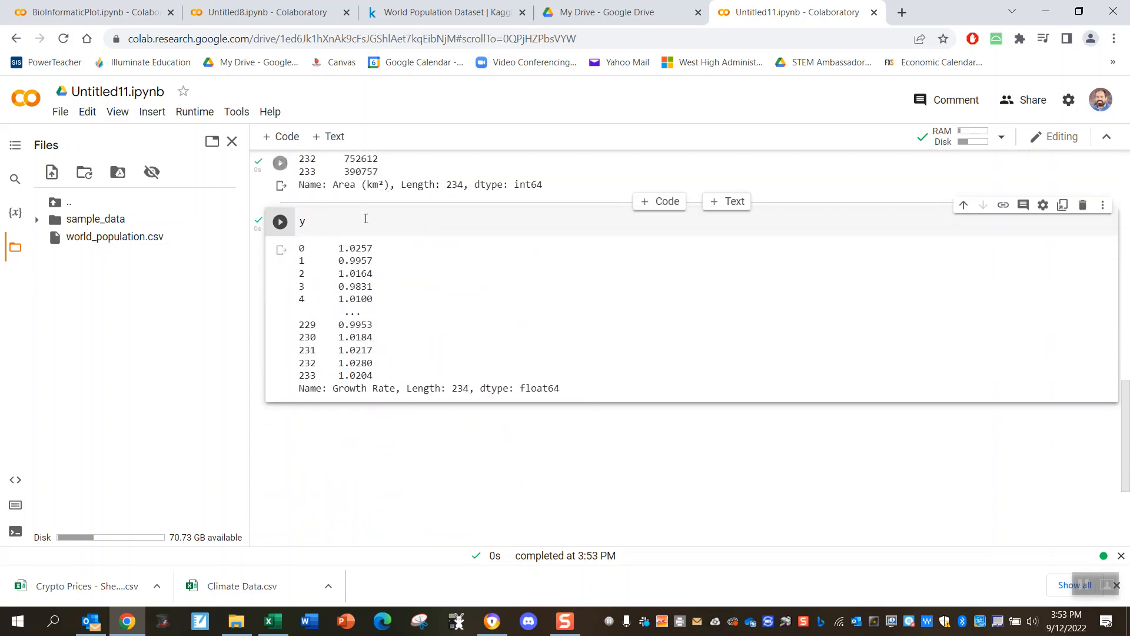
Step: Add a code cell running plt.plot(x, y, 'x') to scatter Growth Rate against Area
{"action": "left_click", "coordinate": [280, 136]}
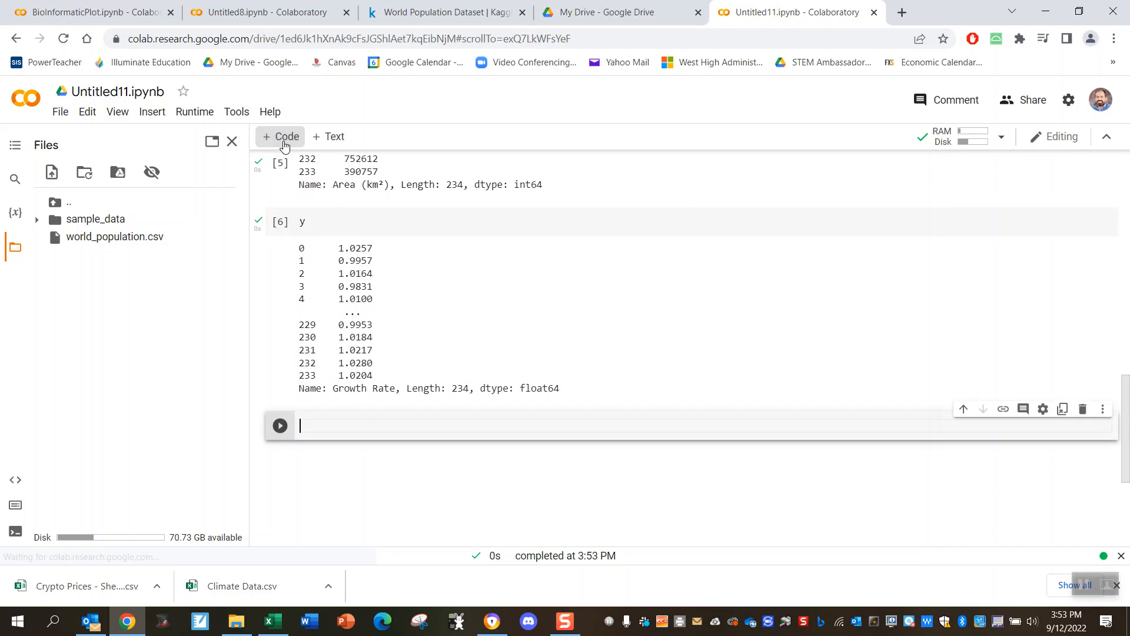
{"action": "type", "text": "plt.plot"}
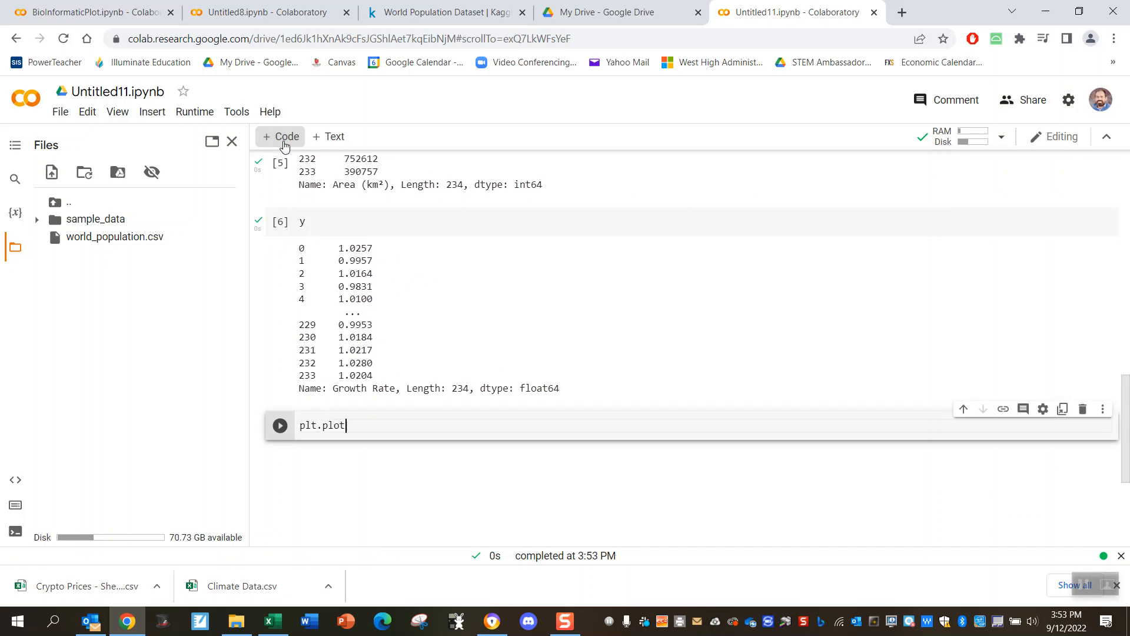
{"action": "type", "text": "(x,y,"}
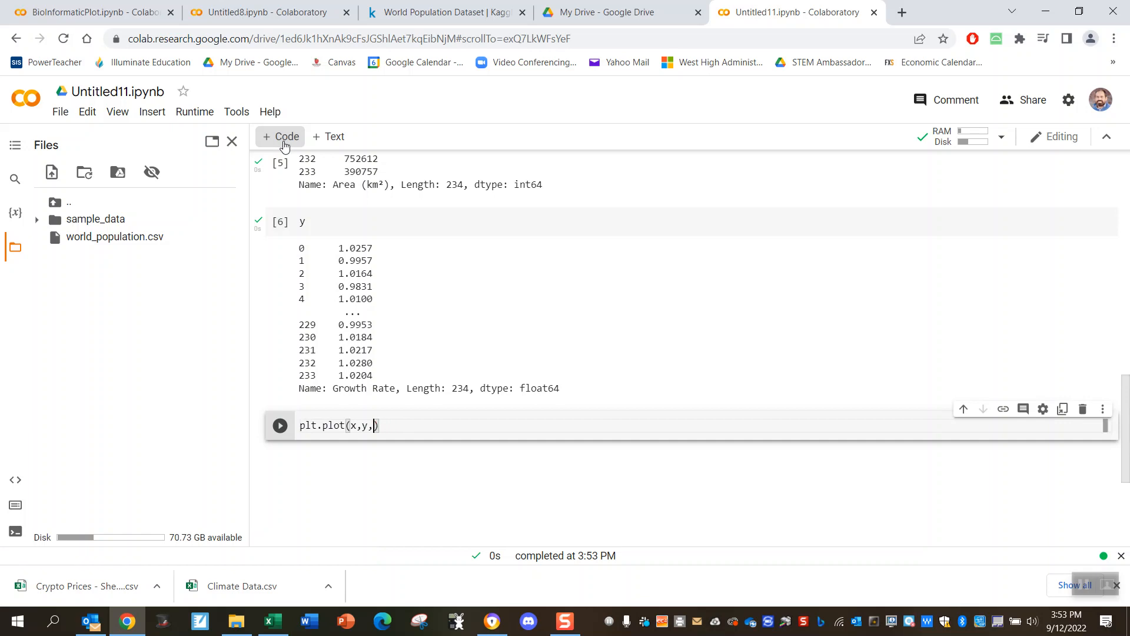
{"action": "type", "text": "'x'"}
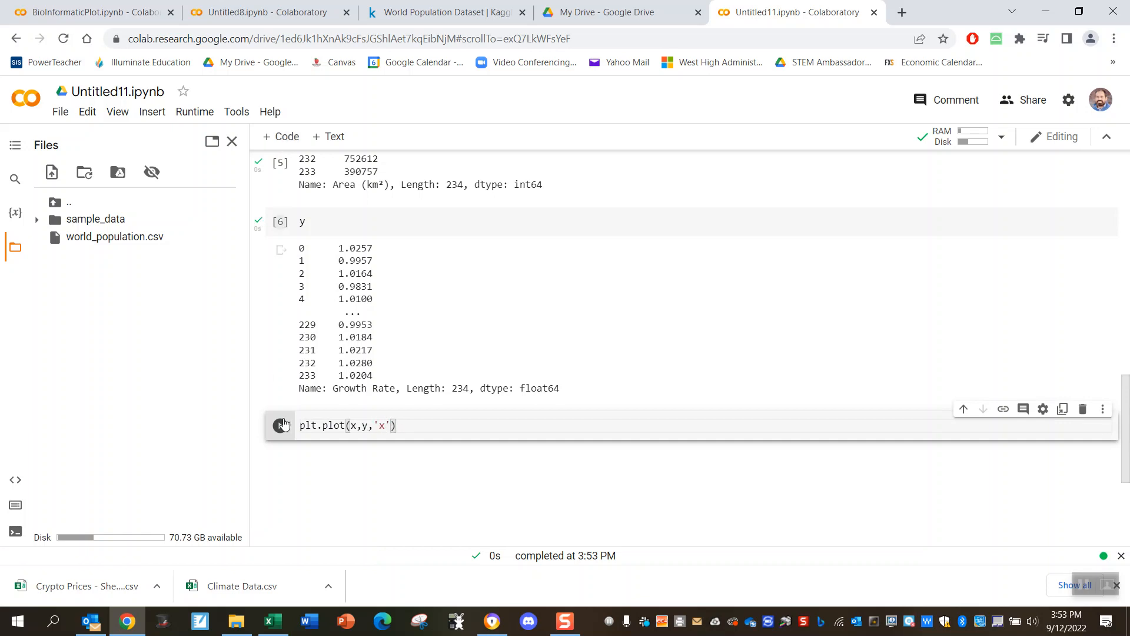
{"action": "left_click", "coordinate": [280, 425]}
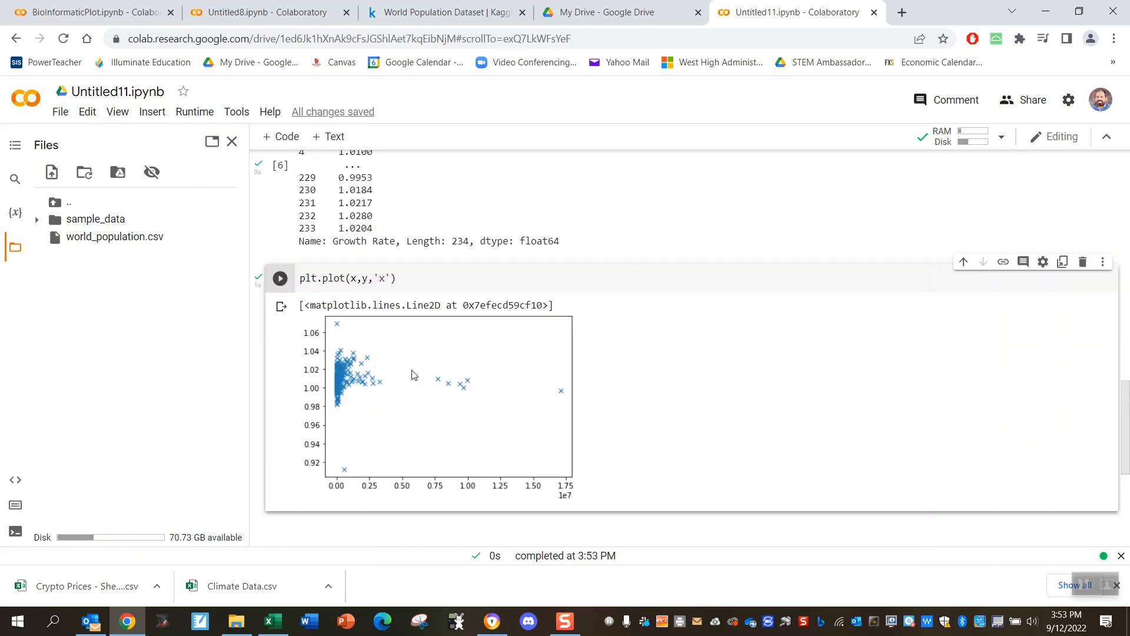
{"action": "mouse_move", "coordinate": [353, 387]}
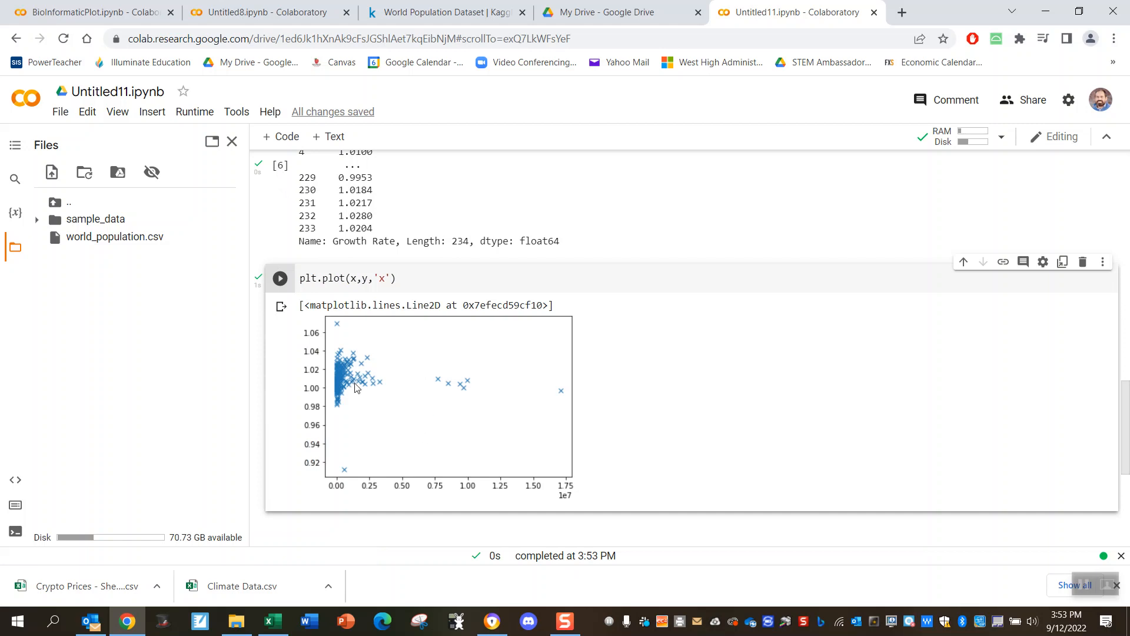
{"action": "mouse_move", "coordinate": [470, 420]}
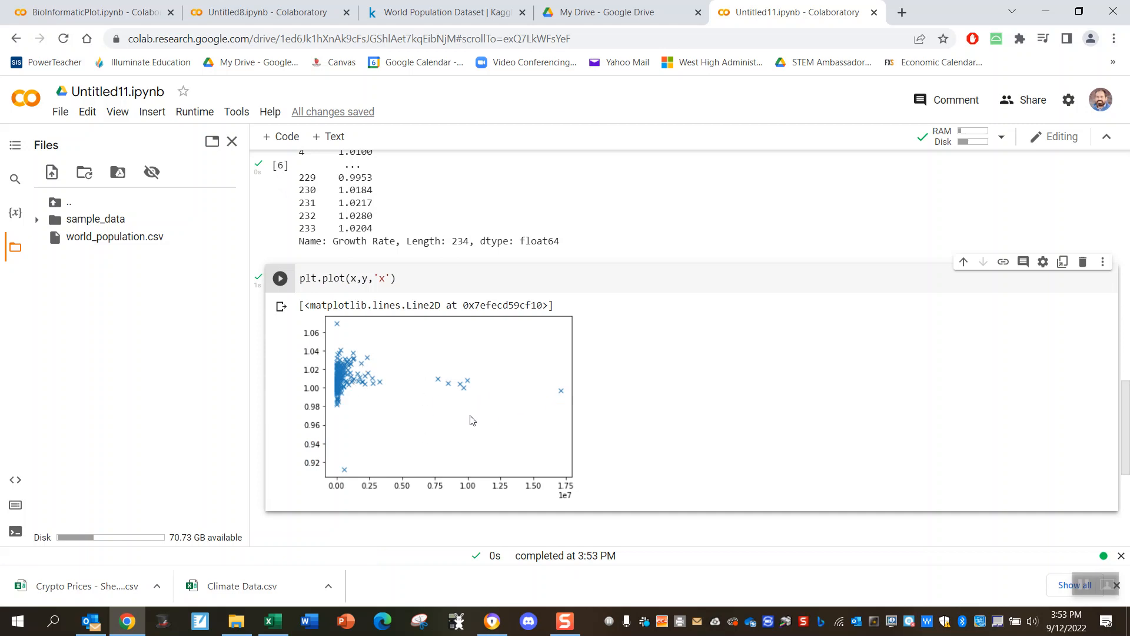
{"action": "mouse_move", "coordinate": [350, 440]}
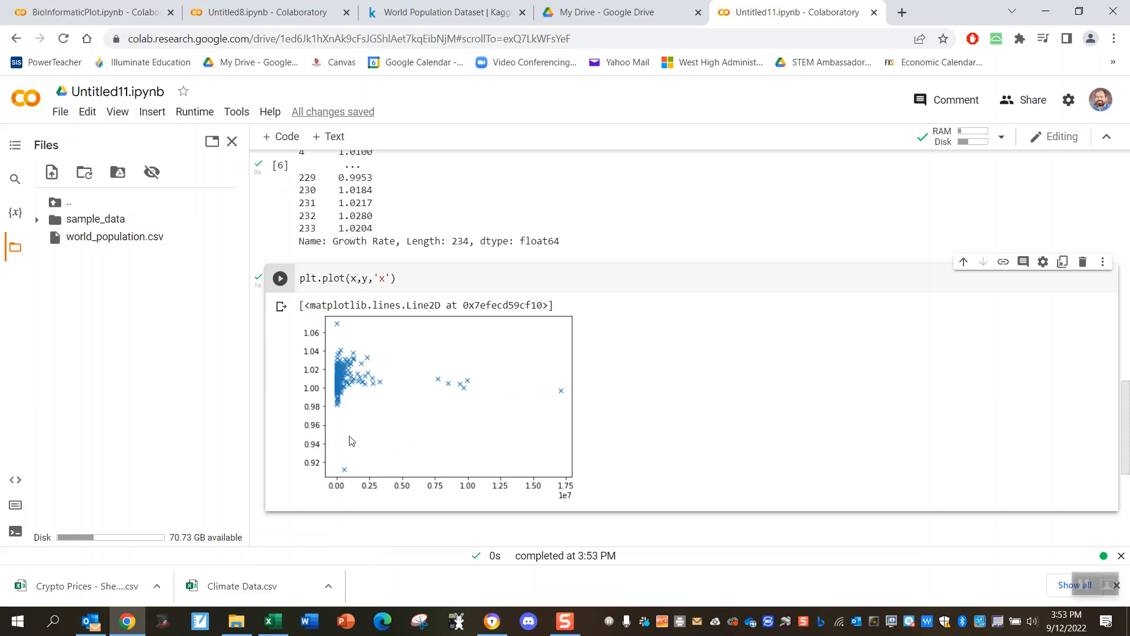
{"action": "mouse_move", "coordinate": [569, 403]}
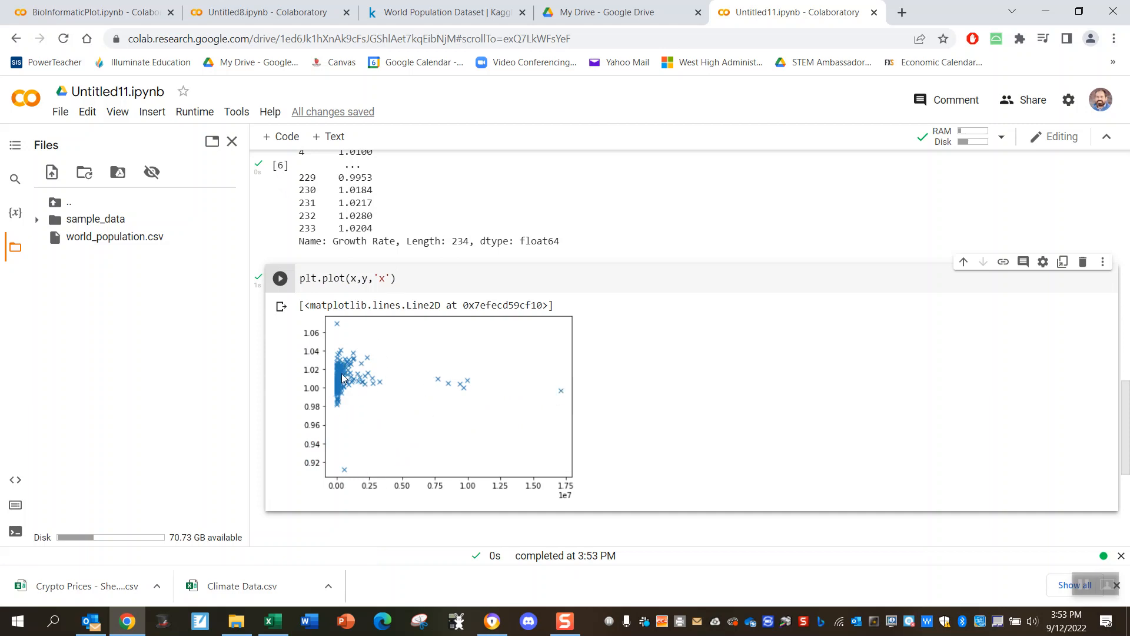
{"action": "mouse_move", "coordinate": [351, 363]}
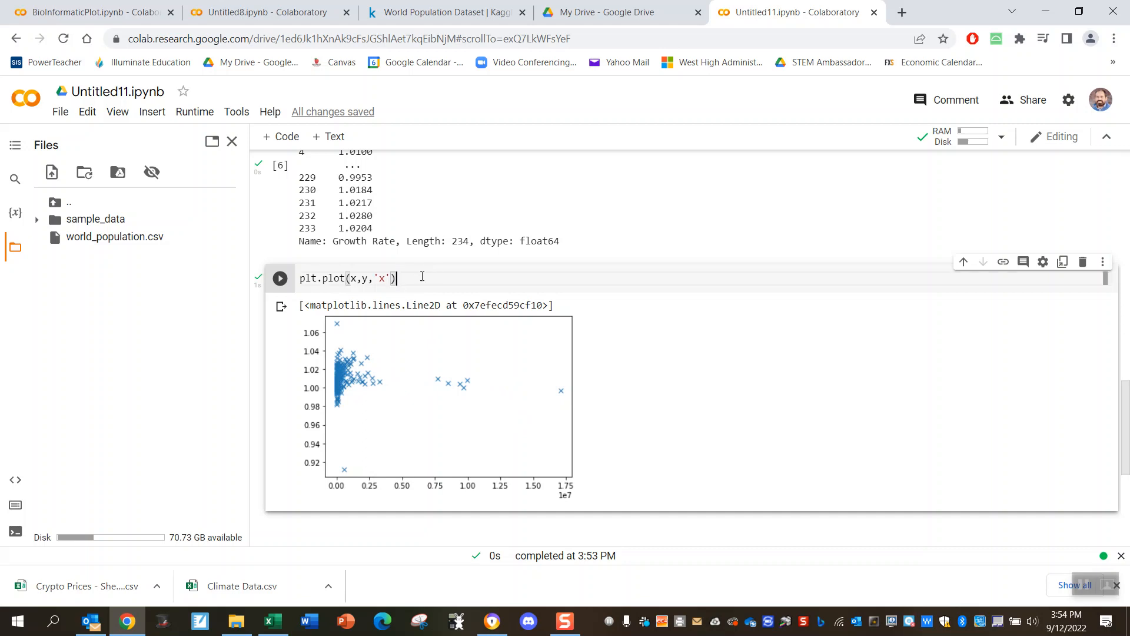
{"action": "mouse_move", "coordinate": [472, 383]}
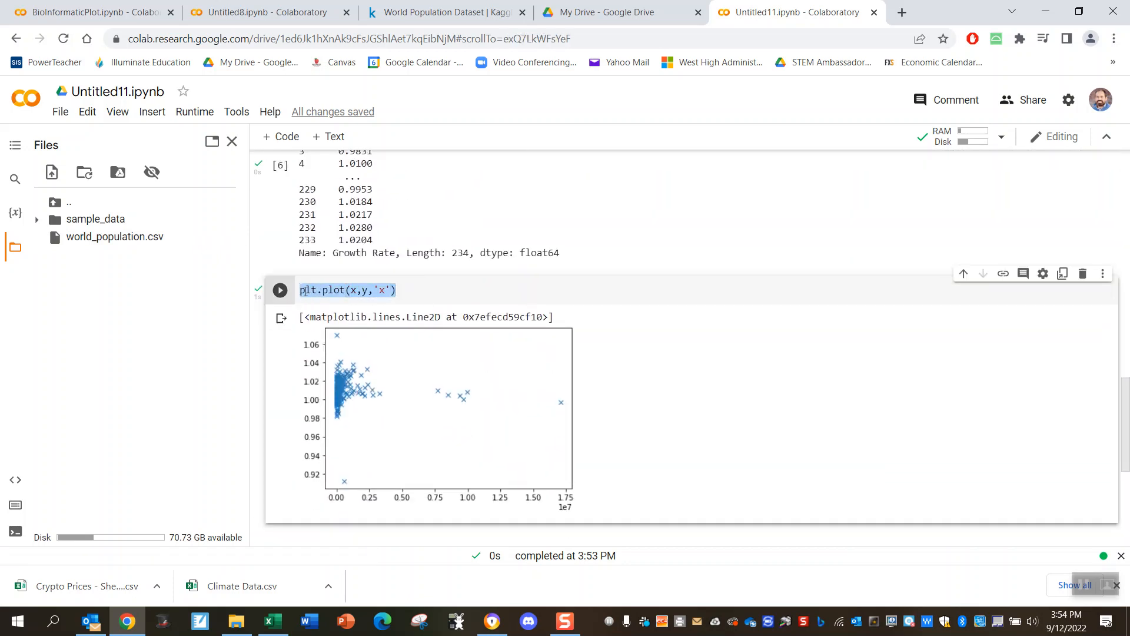
{"action": "scroll", "scroll_direction": "up", "scroll_amount": 3}
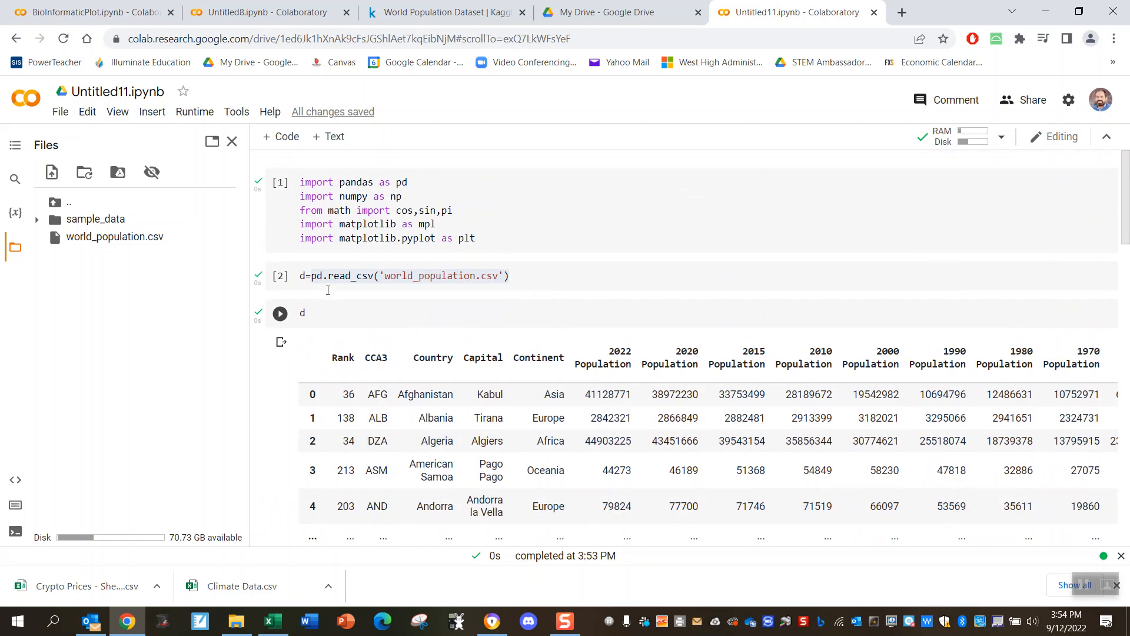
{"action": "double_click", "coordinate": [367, 237]}
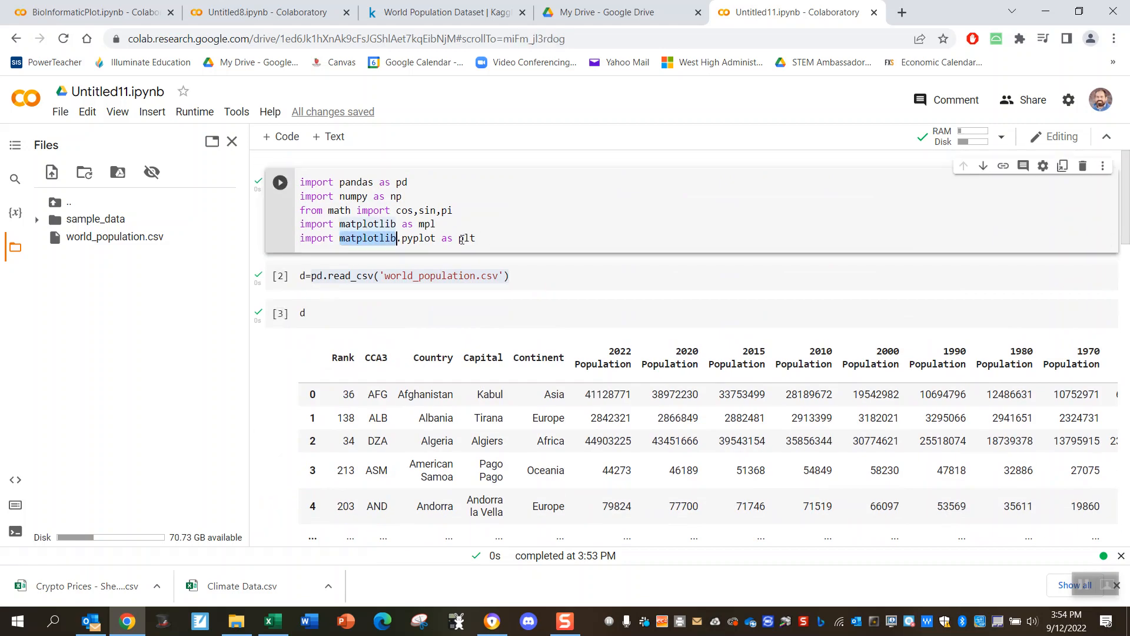
{"action": "scroll", "scroll_direction": "down", "scroll_amount": 3}
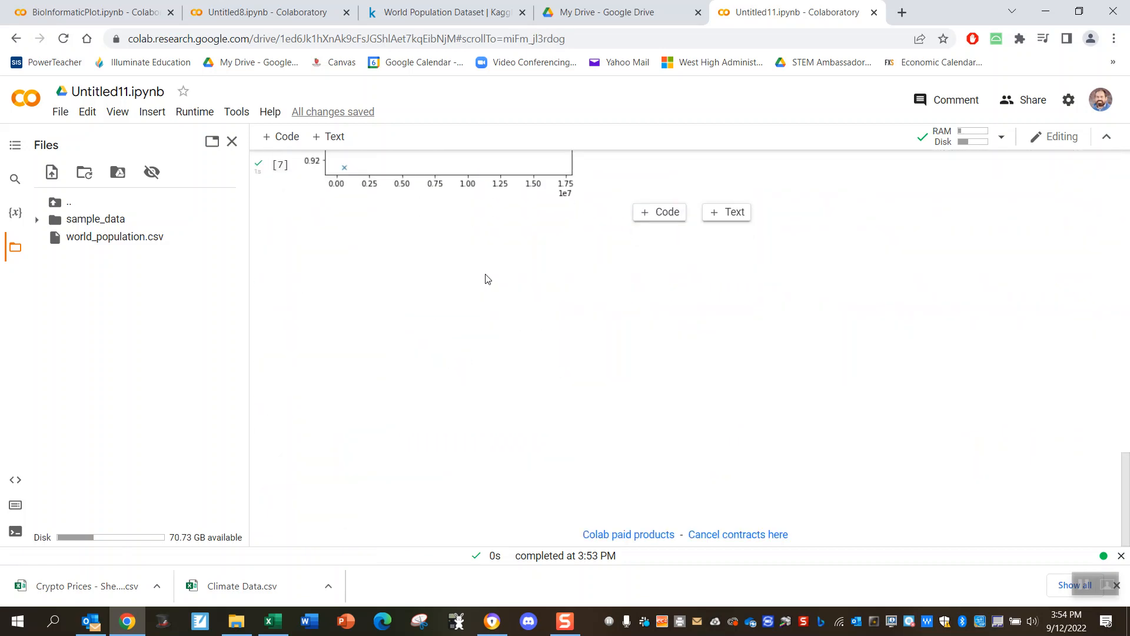